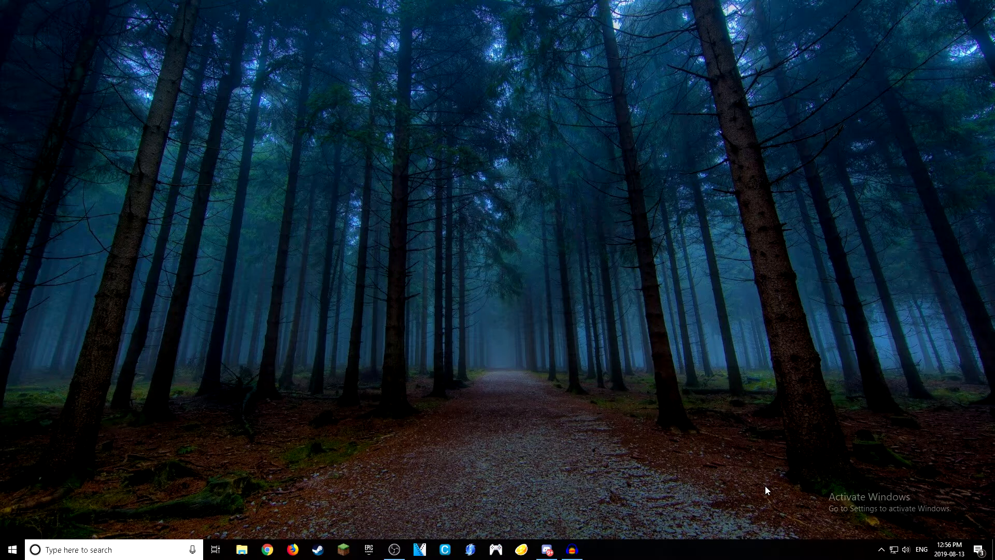
Reach the official ePSXe downloads page in Chrome via a search for epsxe.
{"action": "left_click", "coordinate": [394, 549]}
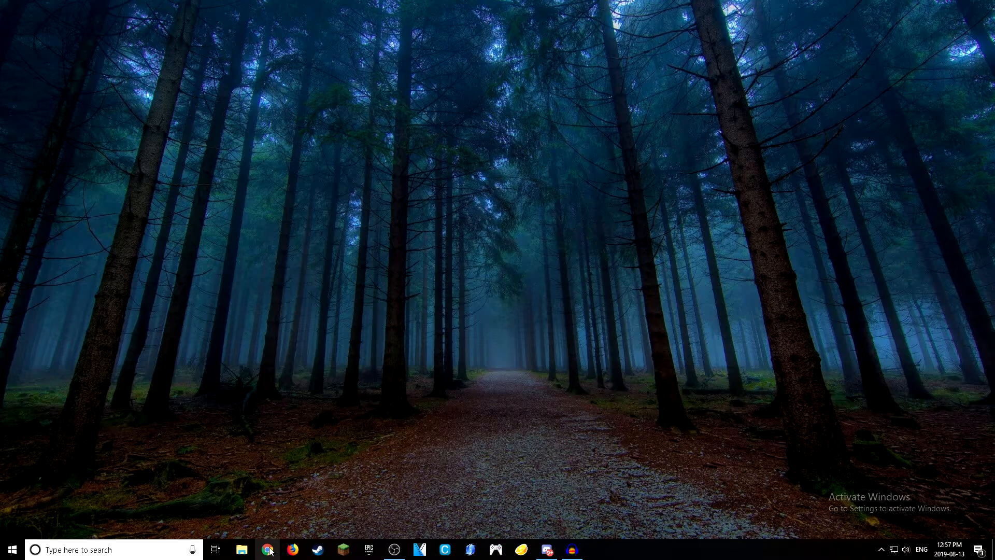
{"action": "left_click", "coordinate": [267, 549]}
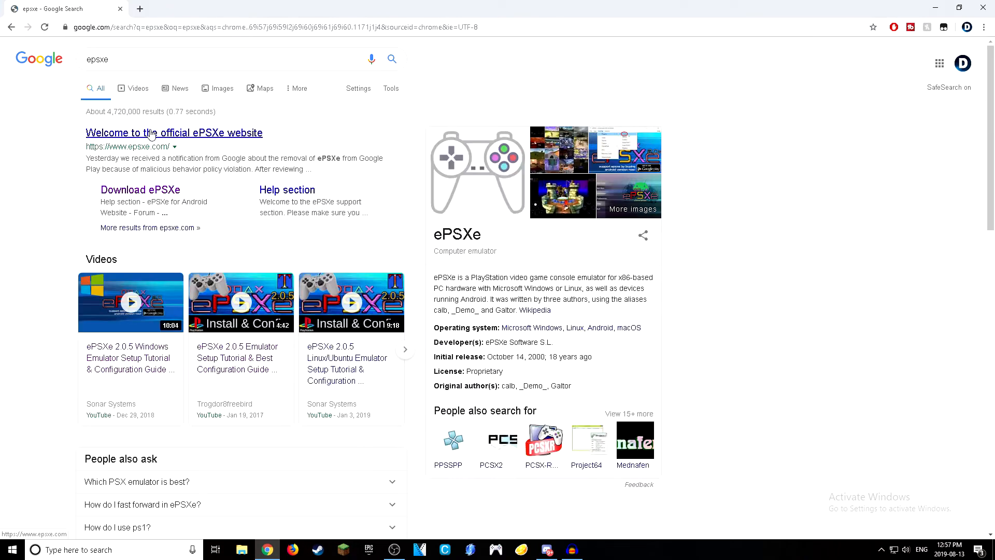
{"action": "left_click", "coordinate": [175, 133]}
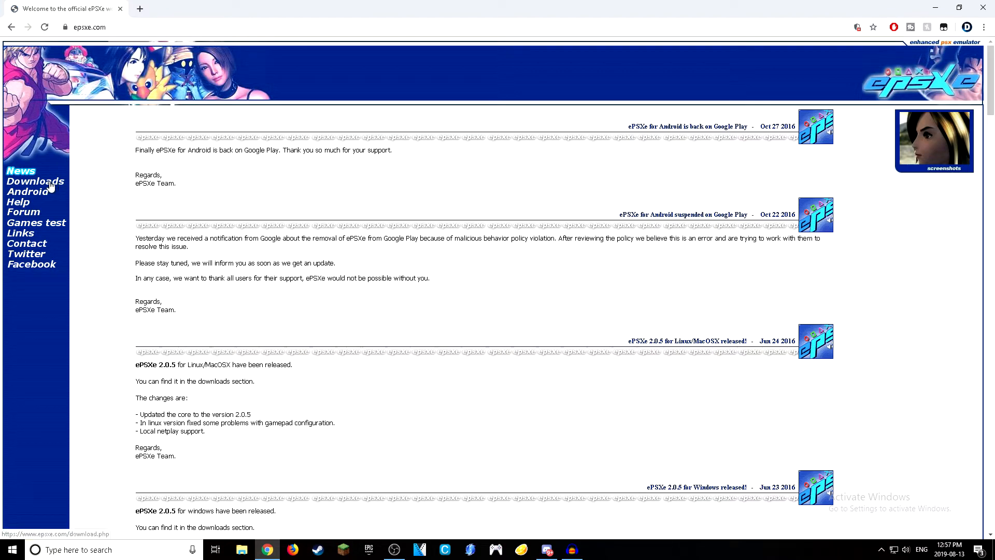
{"action": "left_click", "coordinate": [34, 181]}
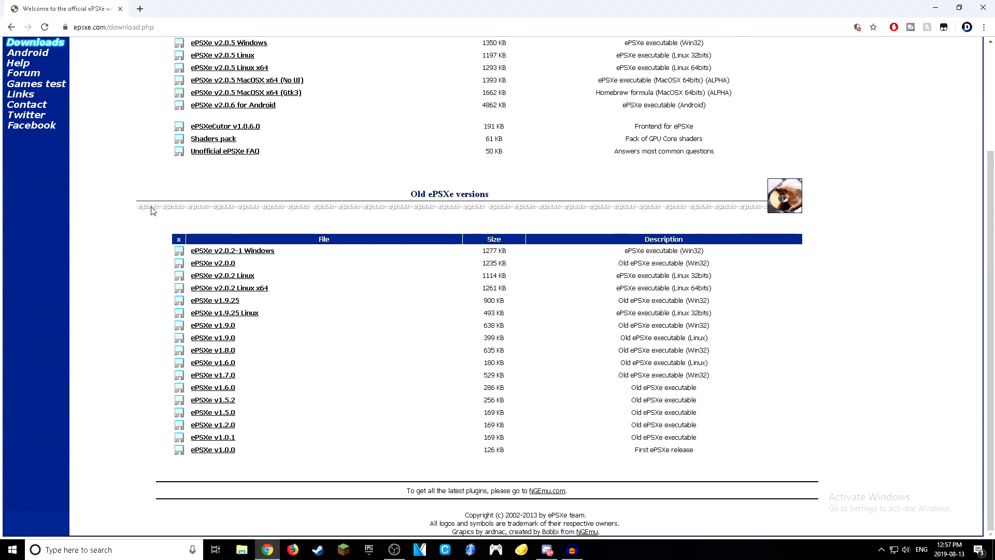
{"action": "mouse_move", "coordinate": [400, 195]}
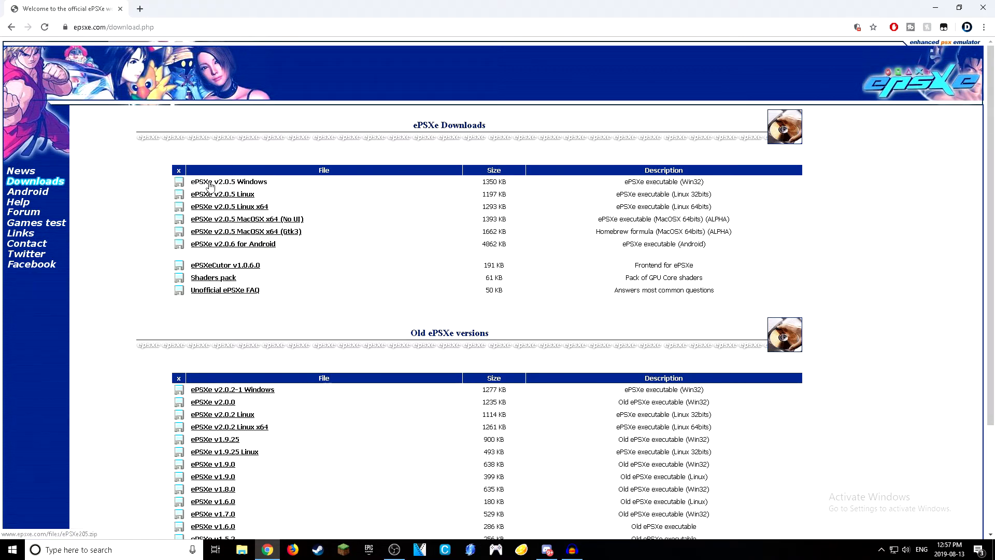
{"action": "mouse_move", "coordinate": [284, 190]}
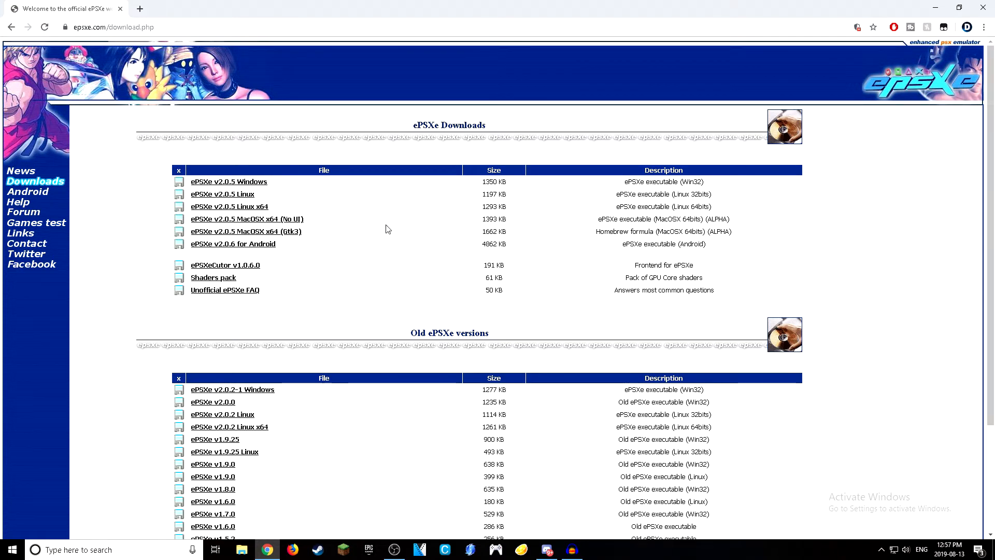
Download the ePSXe v2.0.5 Windows zip from the downloads page.
{"action": "left_click", "coordinate": [228, 181]}
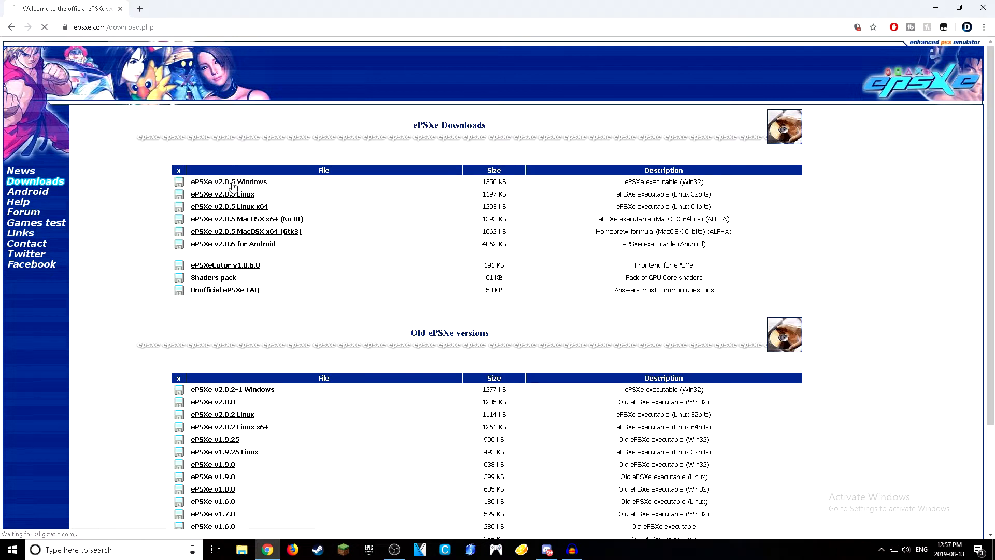
{"action": "left_click", "coordinate": [228, 182]}
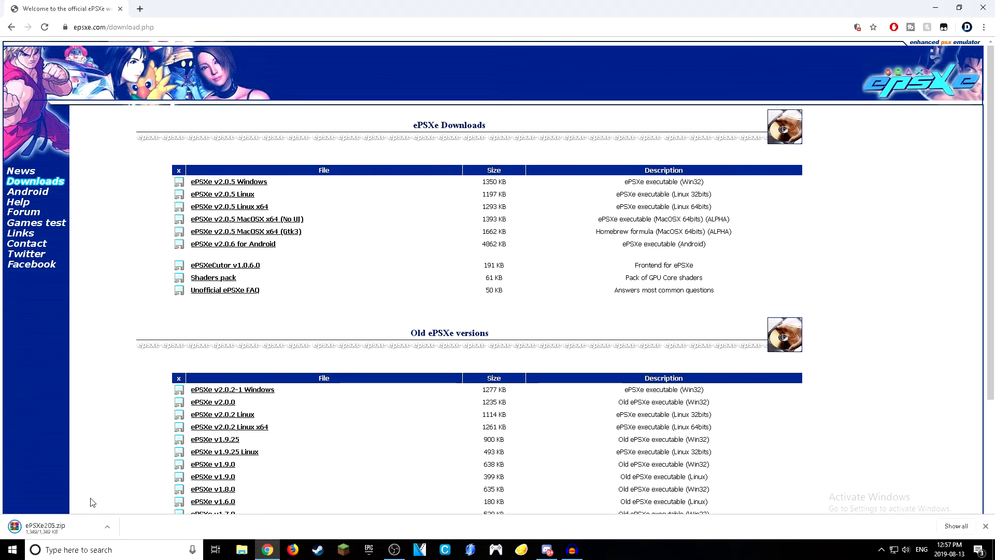
{"action": "mouse_move", "coordinate": [204, 345]}
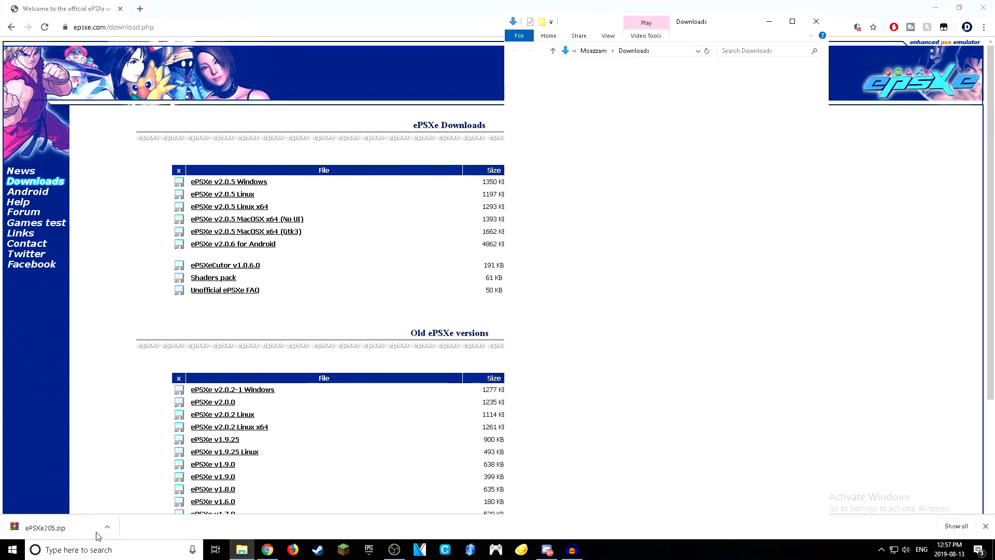
View the ePSXe205 zip contents in WinRAR, dismiss the licence notice and show the desktop.
{"action": "left_click", "coordinate": [798, 93]}
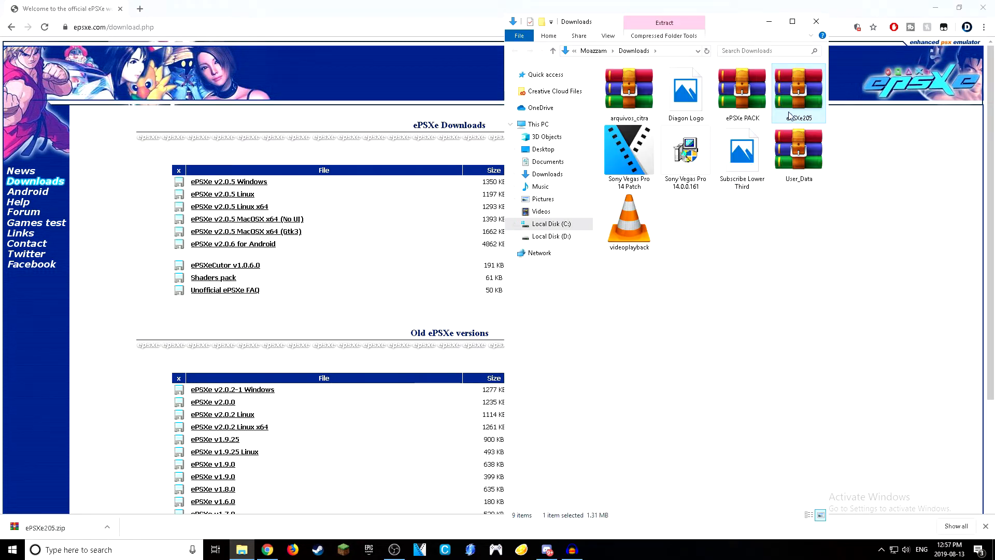
{"action": "double_click", "coordinate": [798, 92]}
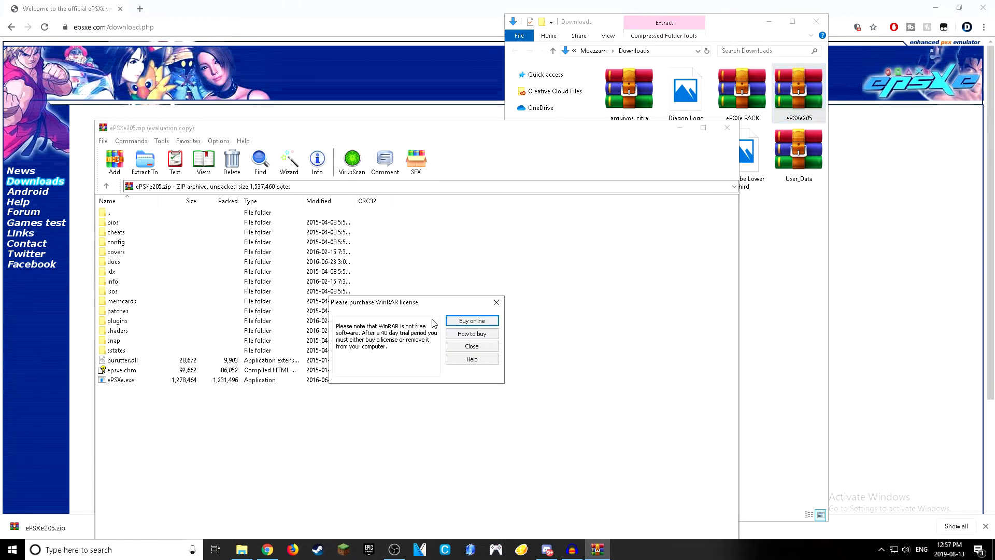
{"action": "left_click", "coordinate": [470, 346]}
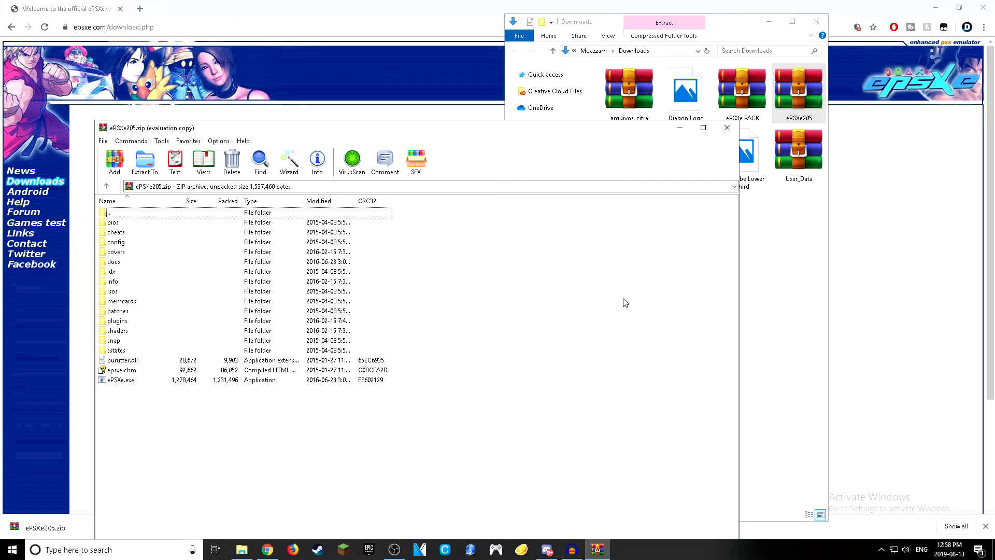
{"action": "mouse_move", "coordinate": [230, 206]}
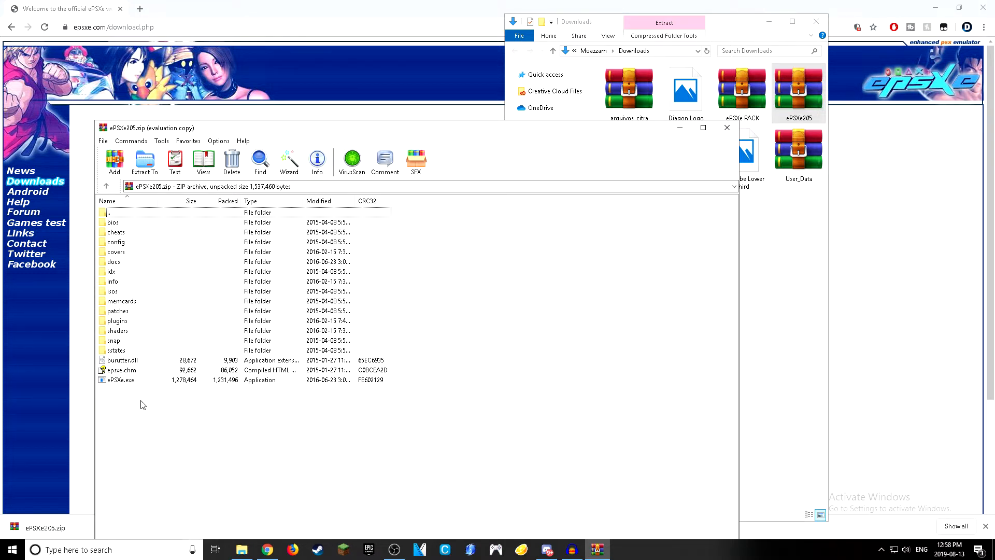
{"action": "key", "text": "ctrl+a"}
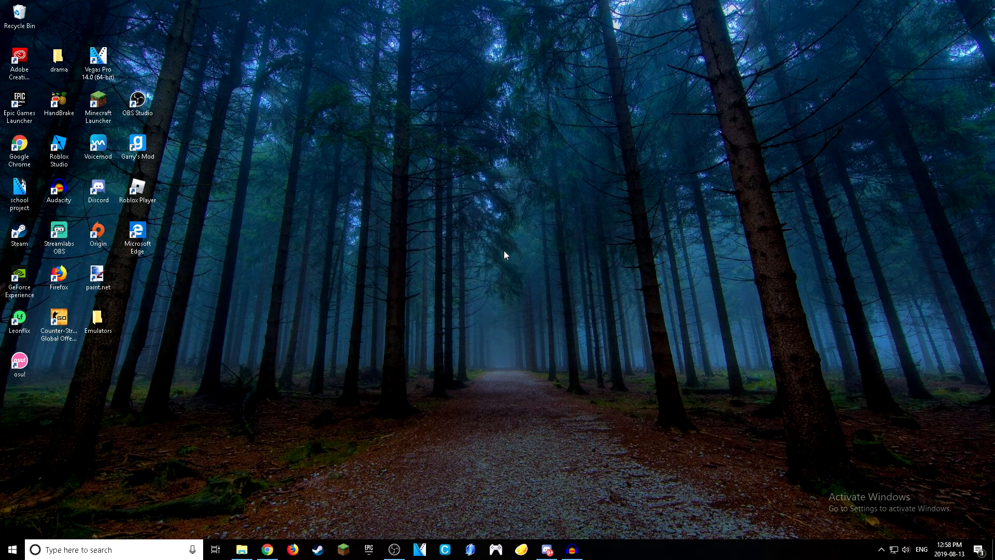
Create a new desktop folder and start naming it 'ePSXe Fo'.
{"action": "right_click", "coordinate": [505, 255]}
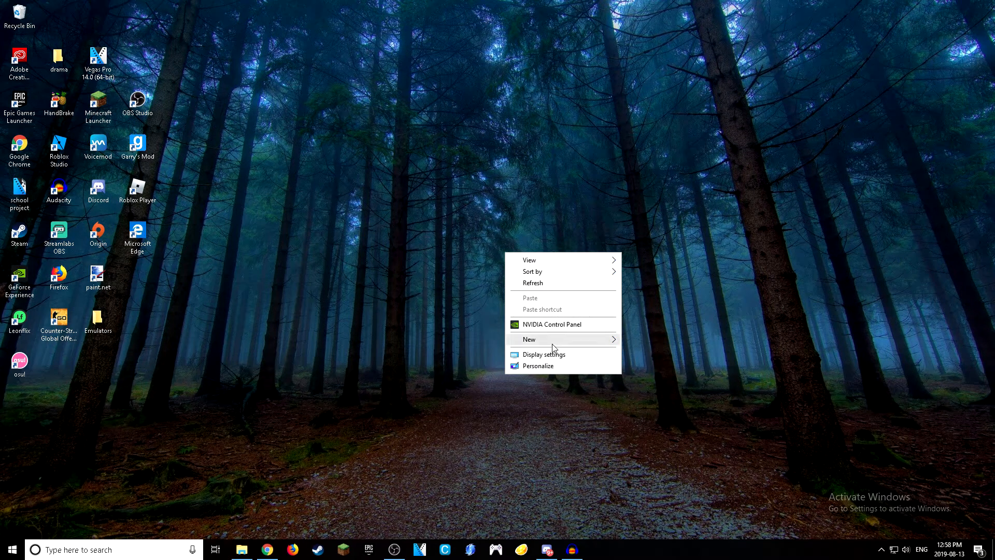
{"action": "left_click", "coordinate": [529, 339]}
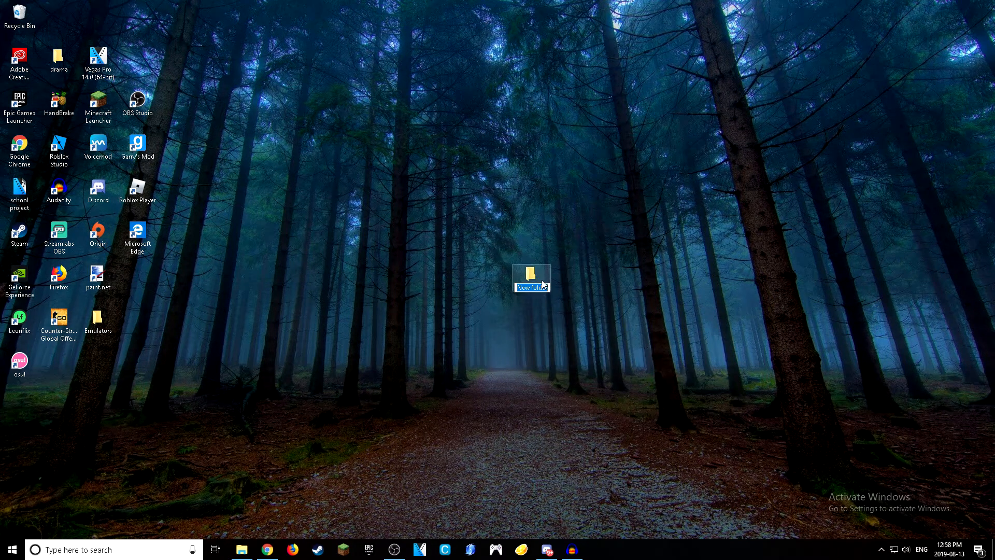
{"action": "left_click_drag", "start_coordinate": [530, 278], "coordinate": [531, 233]}
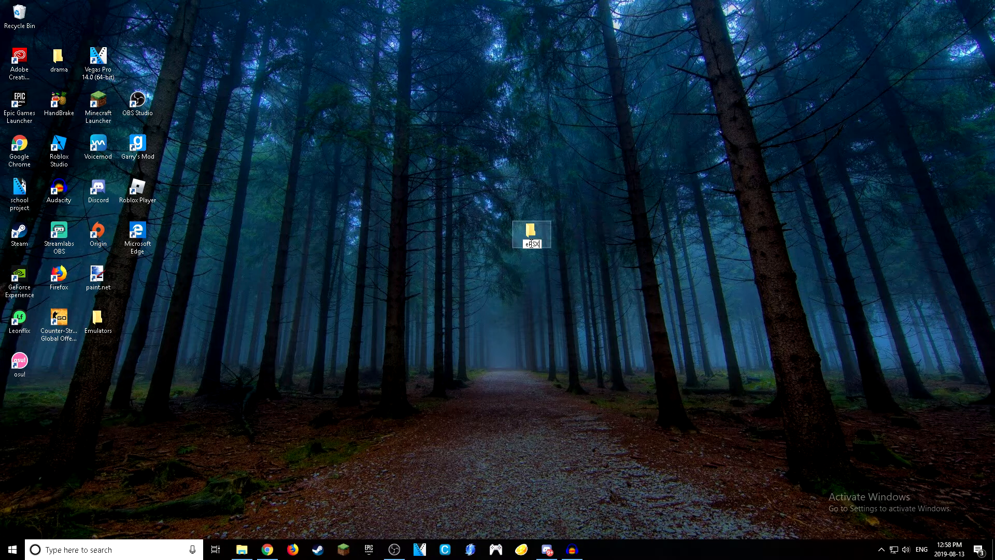
{"action": "type", "text": "ePSXe Fo"}
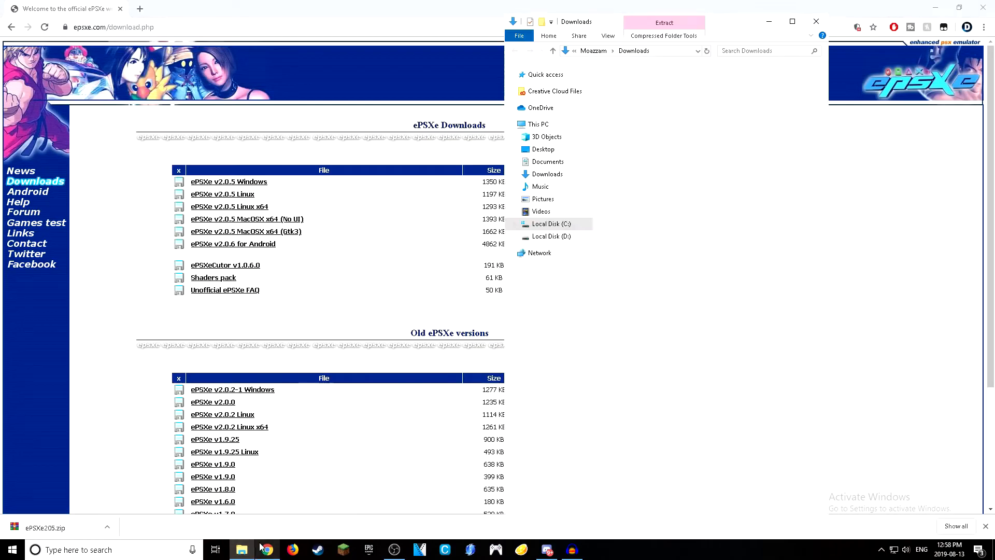
Close the Downloads window, show the desktop and bring up File Explorer.
{"action": "left_click", "coordinate": [798, 93]}
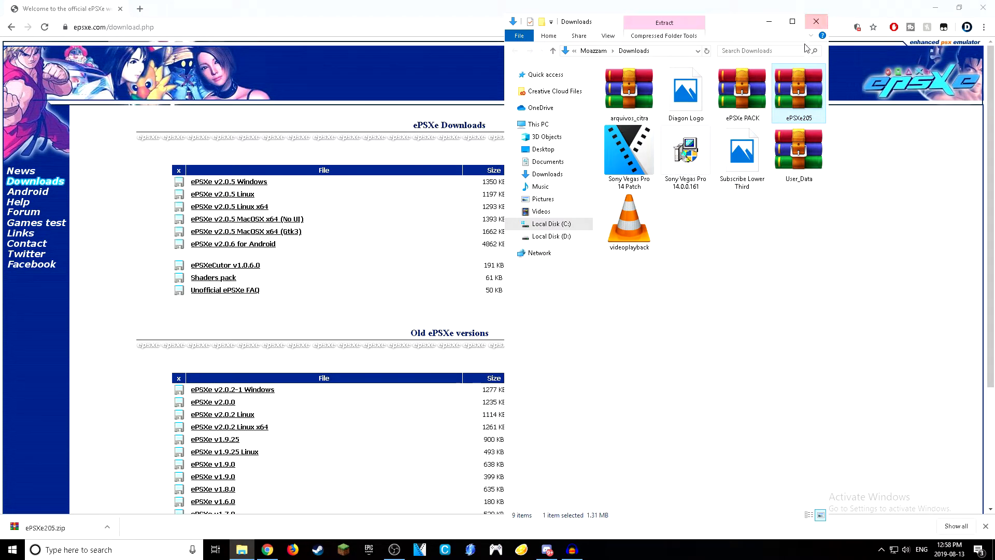
{"action": "left_click", "coordinate": [815, 21]}
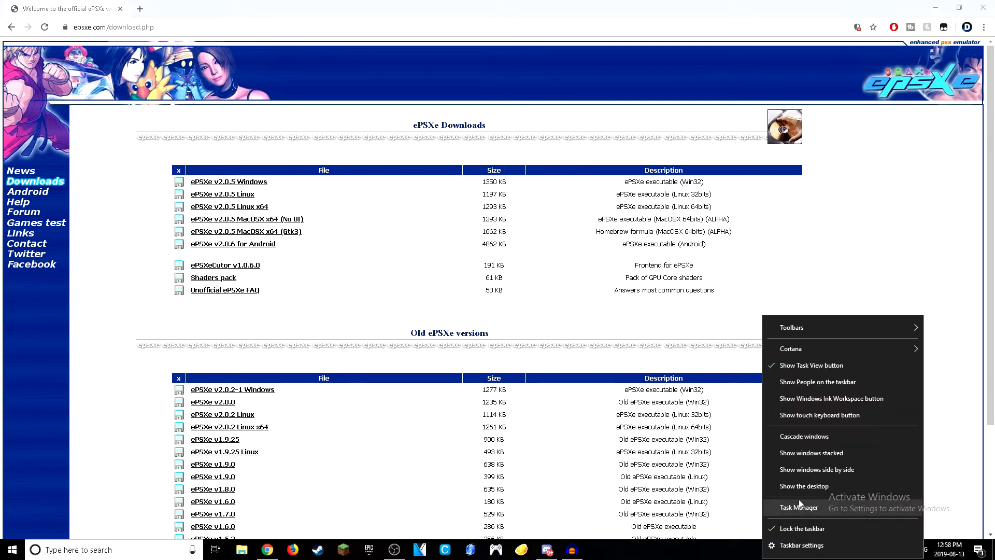
{"action": "left_click", "coordinate": [803, 485]}
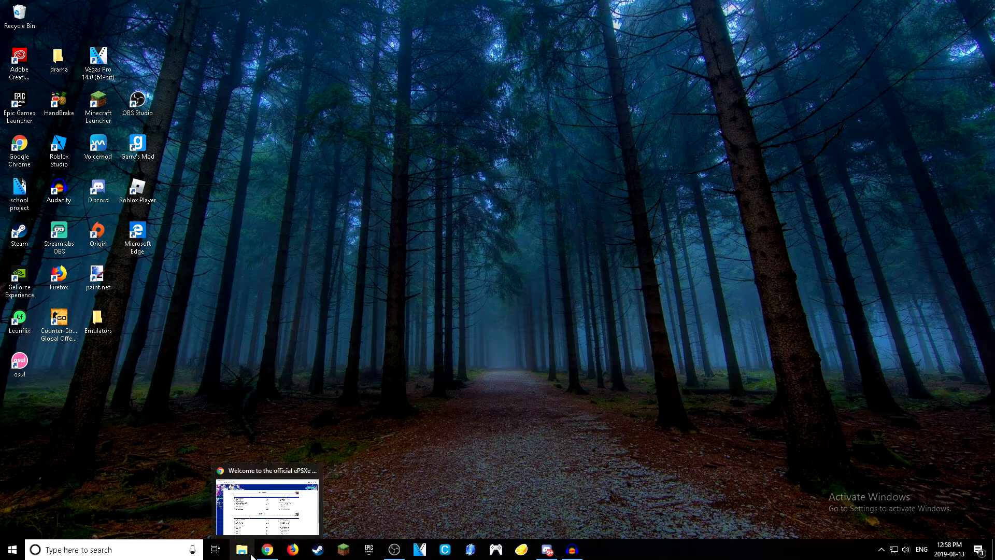
{"action": "left_click", "coordinate": [240, 549]}
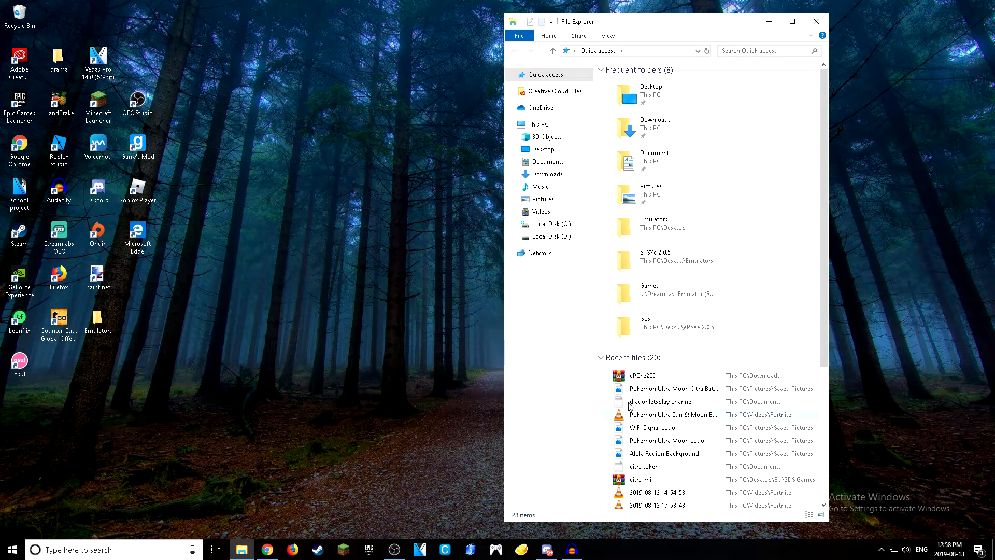
Browse into Emulators > ePSXe 2.0.5 to see its bios, isos, plugins folders and executable.
{"action": "double_click", "coordinate": [653, 223]}
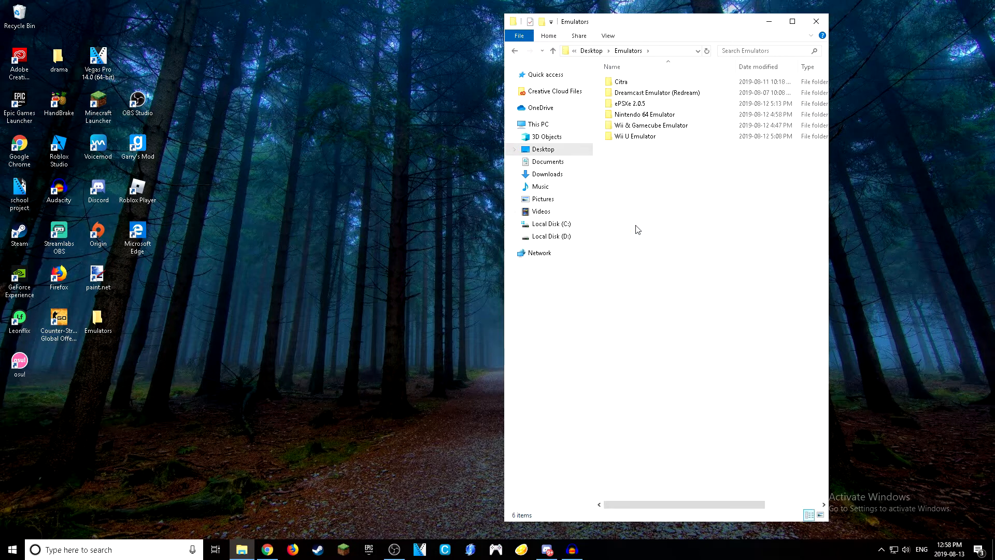
{"action": "double_click", "coordinate": [630, 103]}
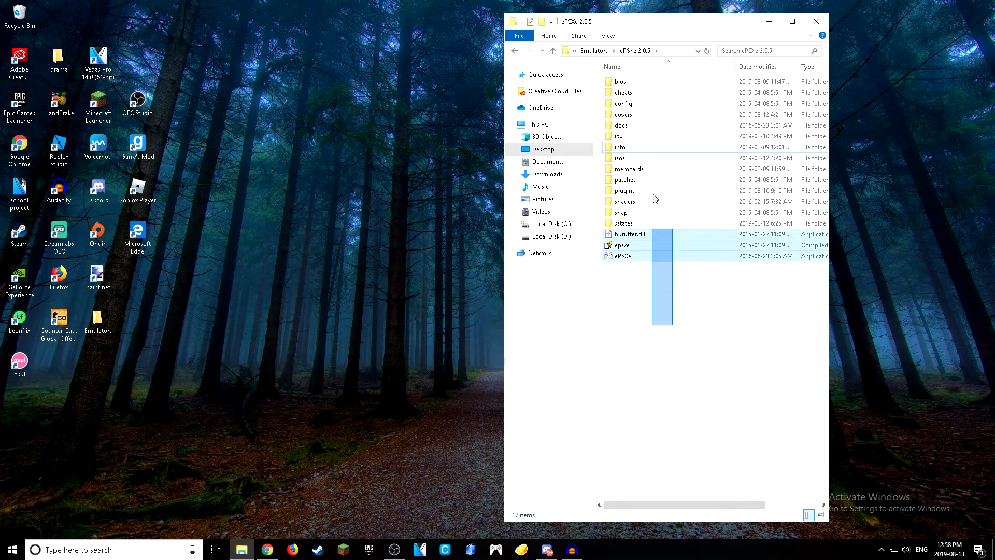
{"action": "left_click", "coordinate": [667, 316]}
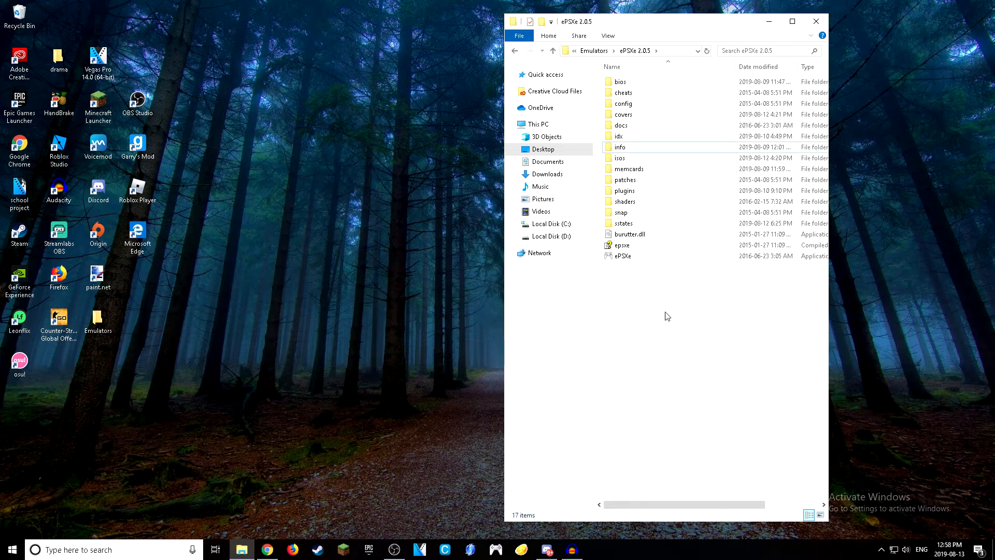
{"action": "mouse_move", "coordinate": [615, 370]}
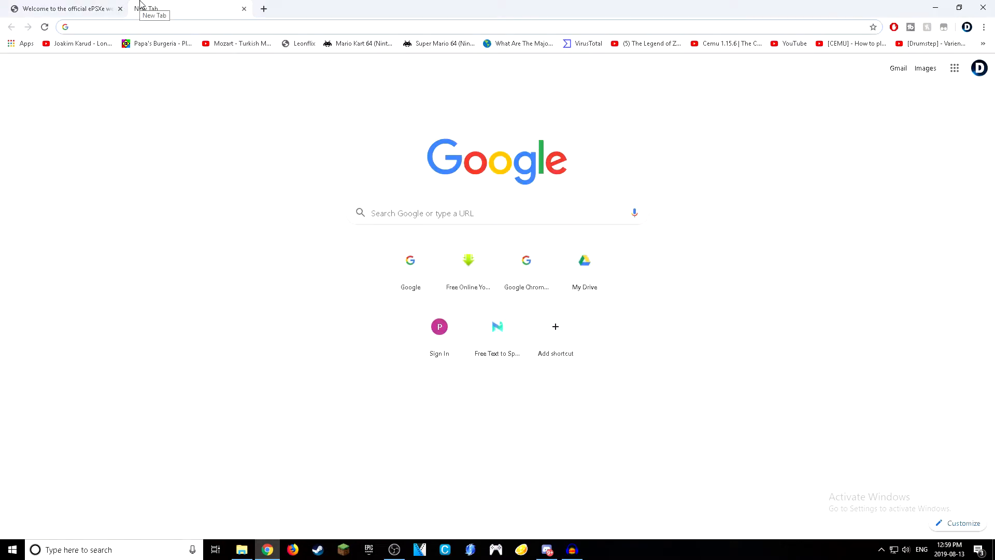
Search Google for PlayStation 1 and follow the ePSXe related-emulators result.
{"action": "type", "text": "pxlr.com"}
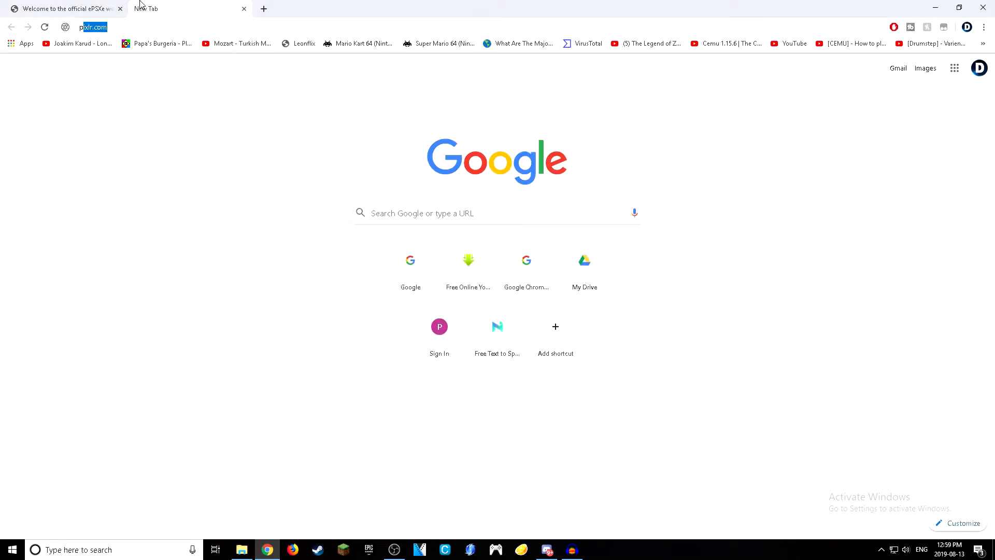
{"action": "type", "text": "playstation 1 bios files"}
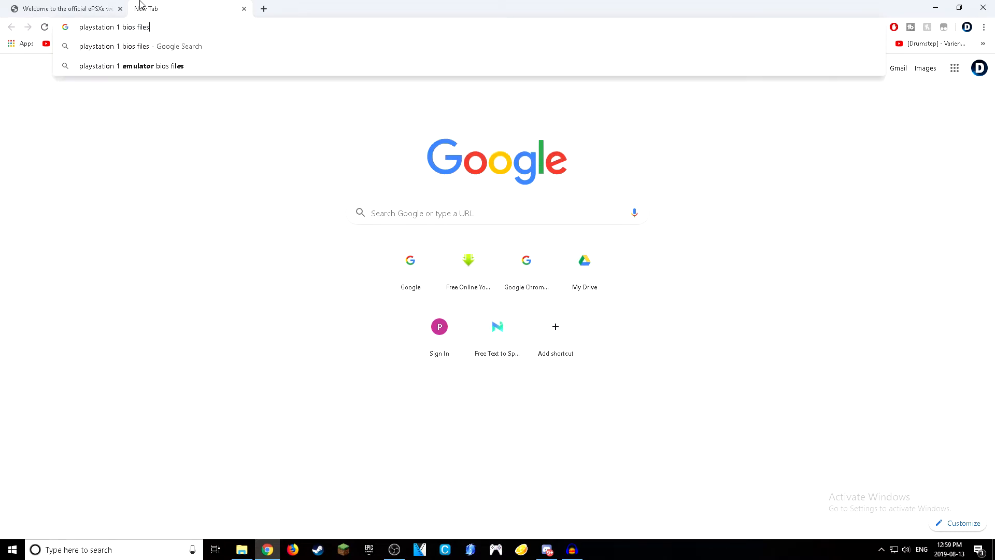
{"action": "key", "text": "enter"}
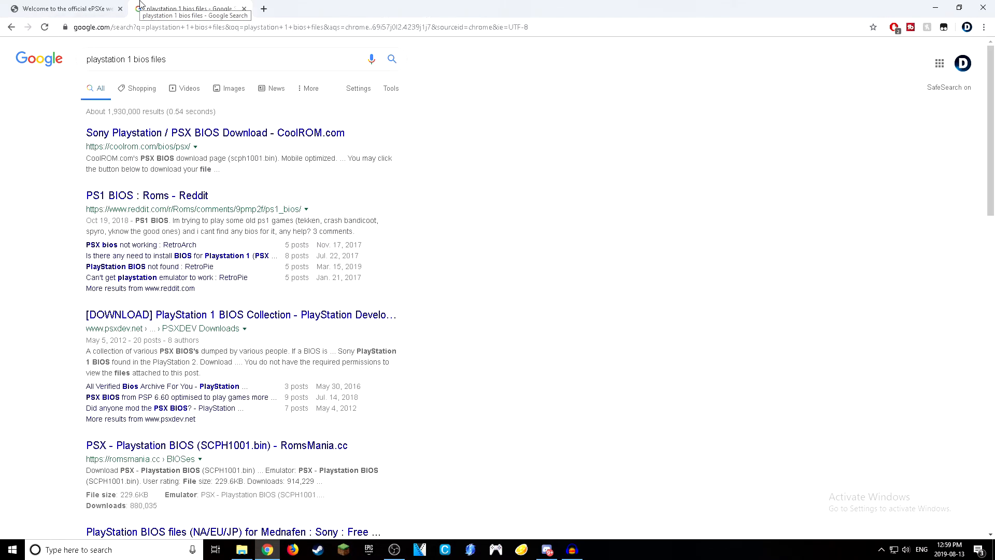
{"action": "scroll", "scroll_direction": "down", "scroll_amount": 3}
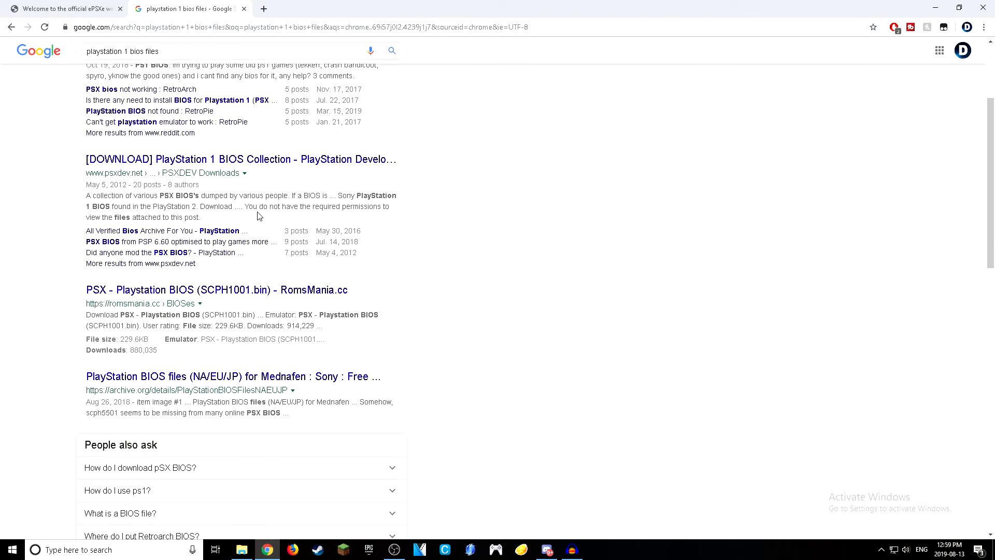
{"action": "scroll", "scroll_direction": "down", "scroll_amount": 3}
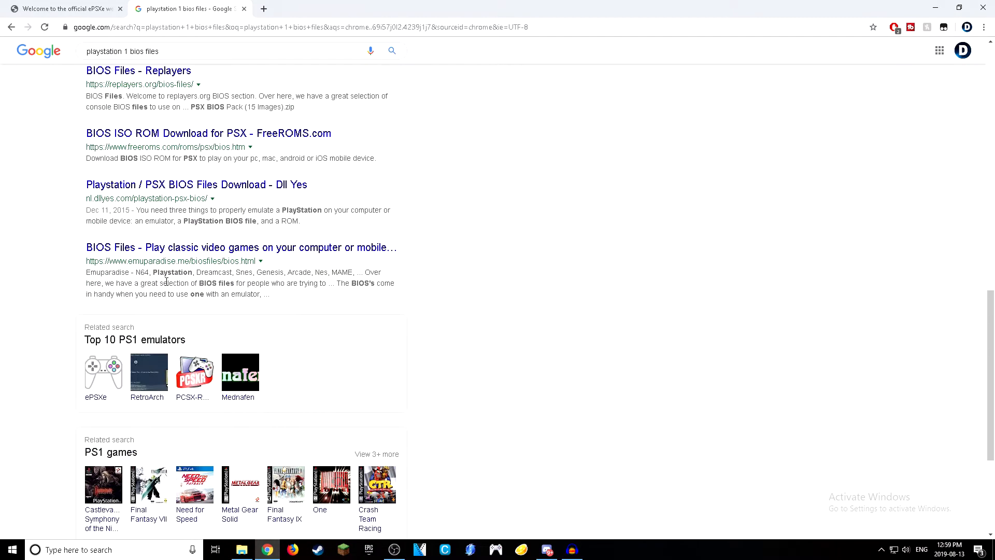
{"action": "scroll", "scroll_direction": "down", "scroll_amount": 3}
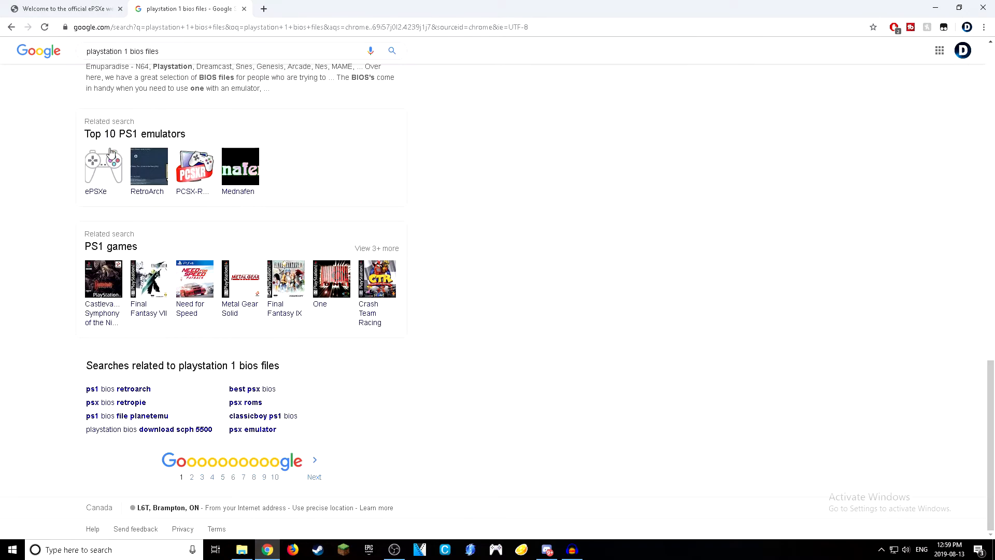
{"action": "left_click", "coordinate": [95, 166]}
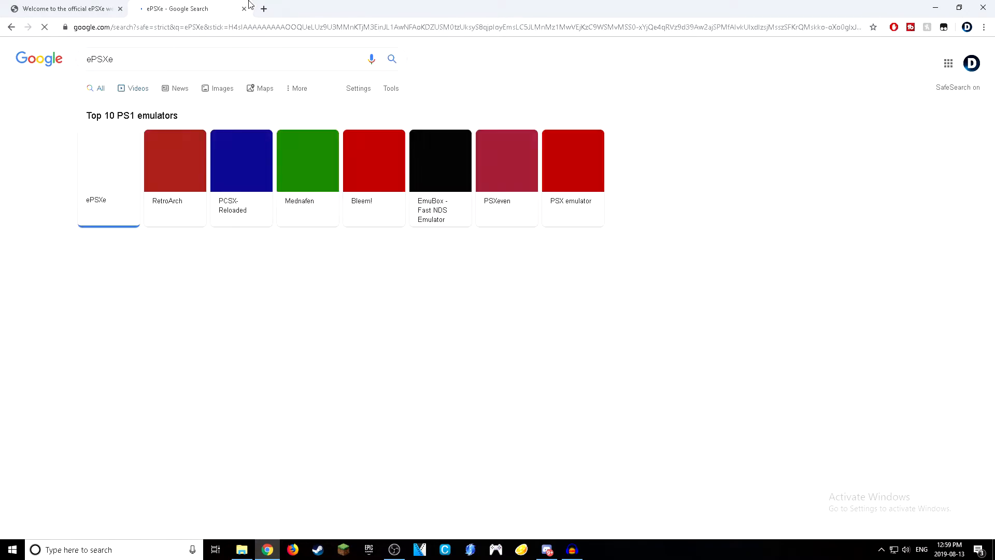
Search 'playstation 1 bios' in a new tab and scroll the results.
{"action": "left_click", "coordinate": [262, 8]}
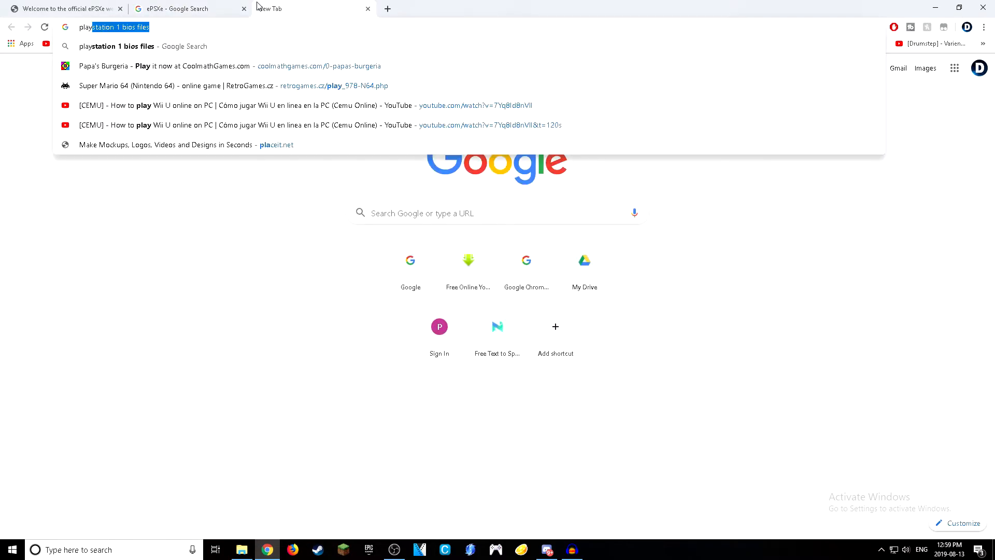
{"action": "key", "text": "Backspace"}
{"action": "type", "text": "station 1 bios"}
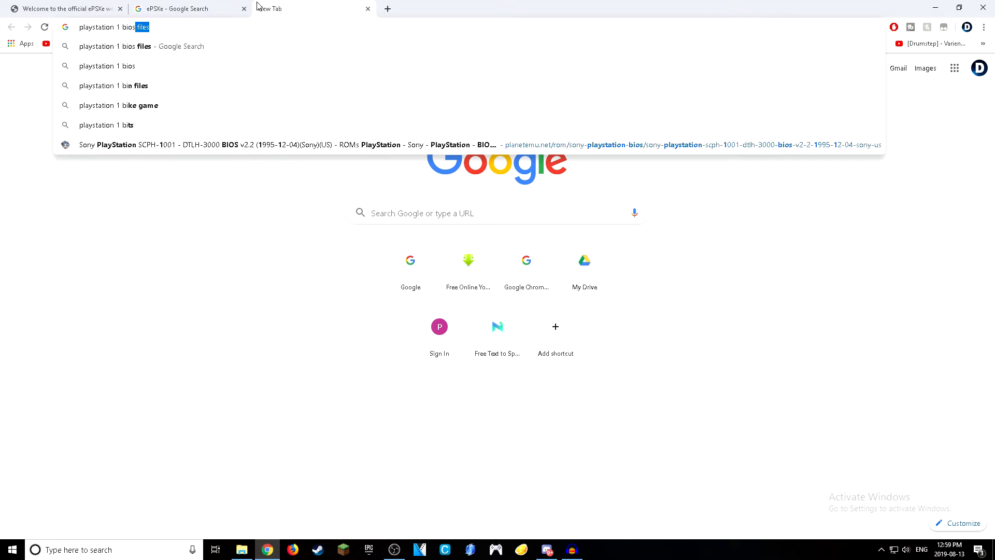
{"action": "key", "text": "Backspace"}
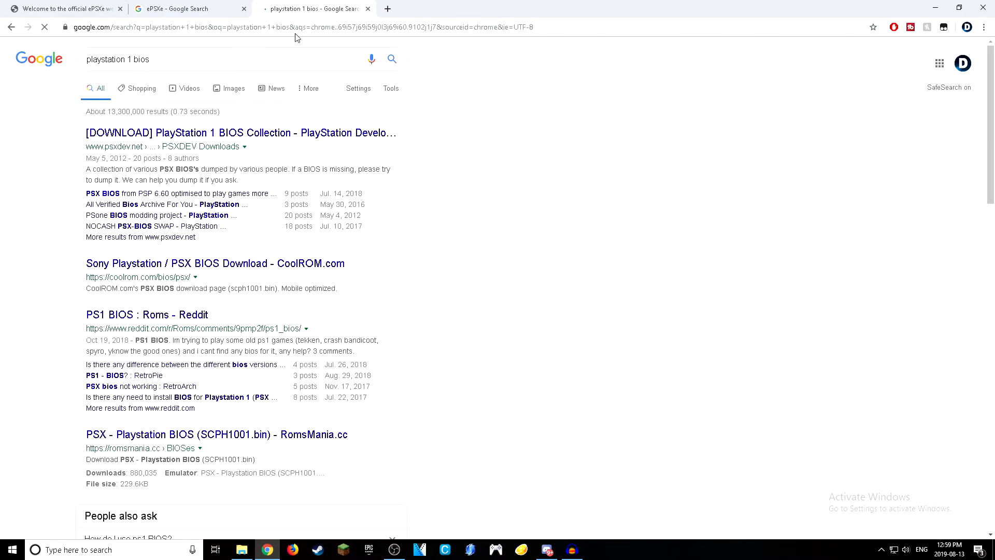
{"action": "scroll", "scroll_direction": "down", "scroll_amount": 3}
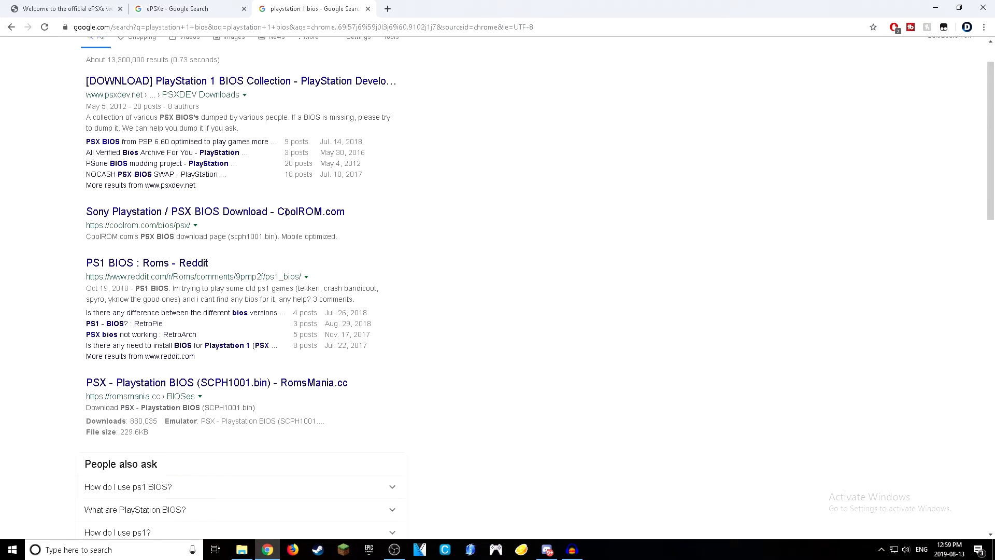
{"action": "scroll", "scroll_direction": "down", "scroll_amount": 3}
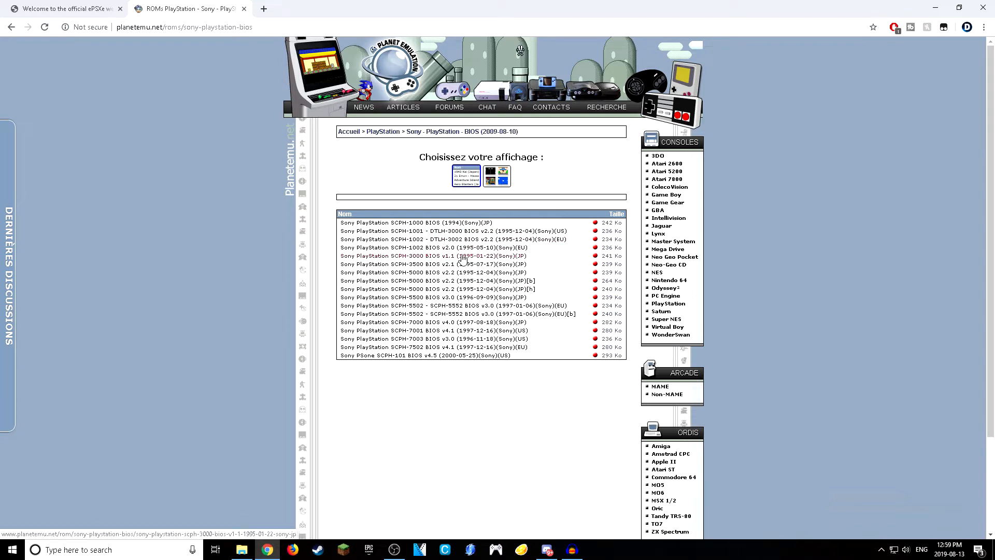
{"action": "mouse_move", "coordinate": [546, 235]}
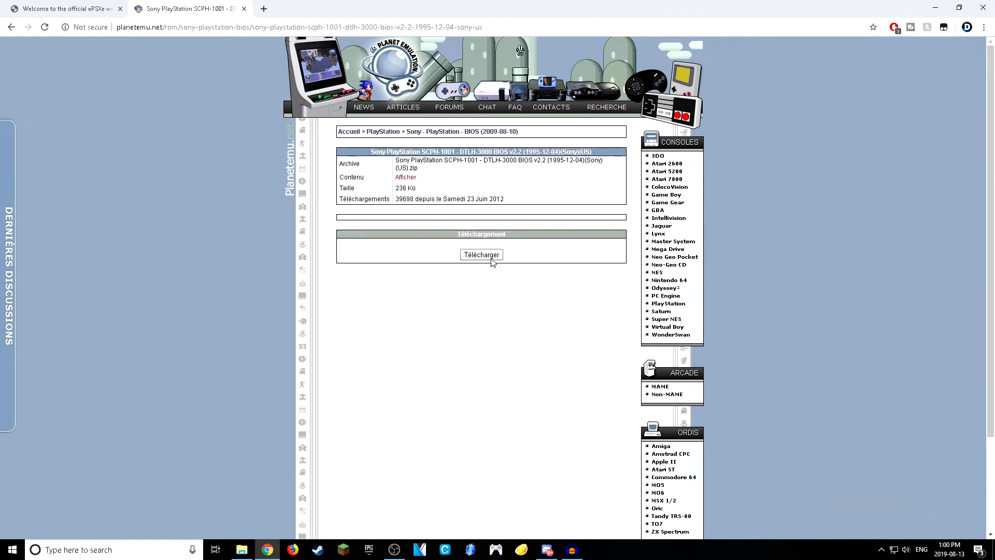
{"action": "mouse_move", "coordinate": [272, 237]}
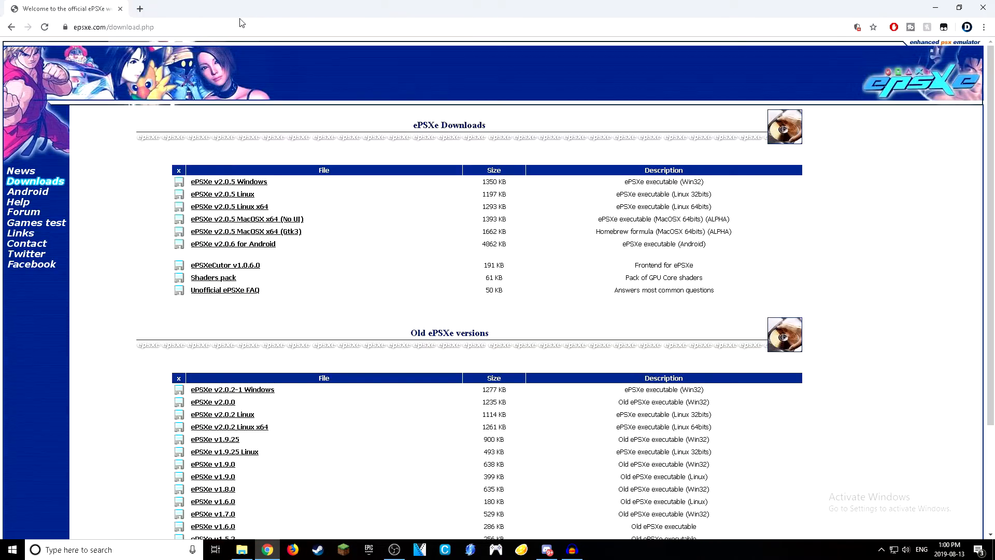
Bring File Explorer back up after the planetemu BIOS tab is closed.
{"action": "left_click", "coordinate": [241, 550]}
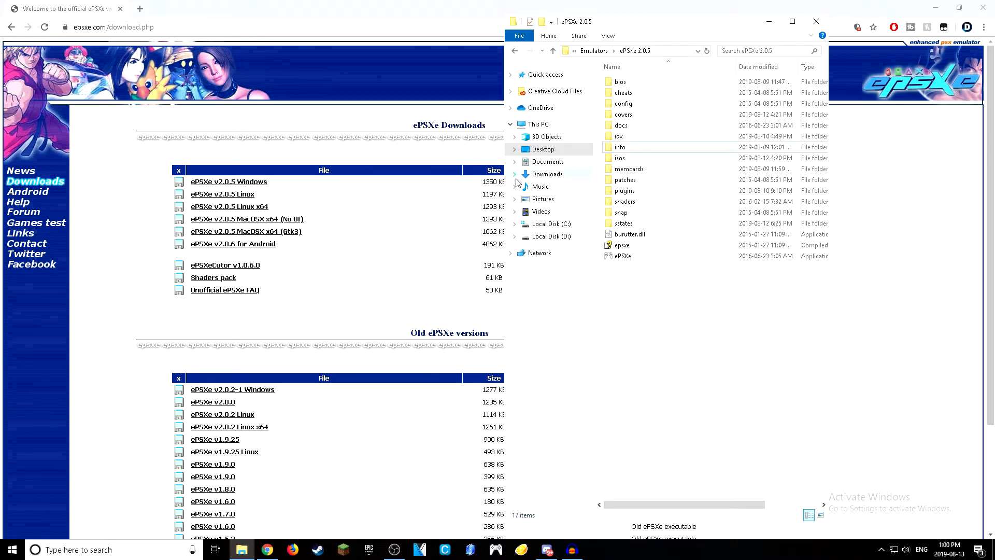
Check the bios folder inside Desktop > Emulators > ePSXe 2.0.5.
{"action": "left_click", "coordinate": [546, 174]}
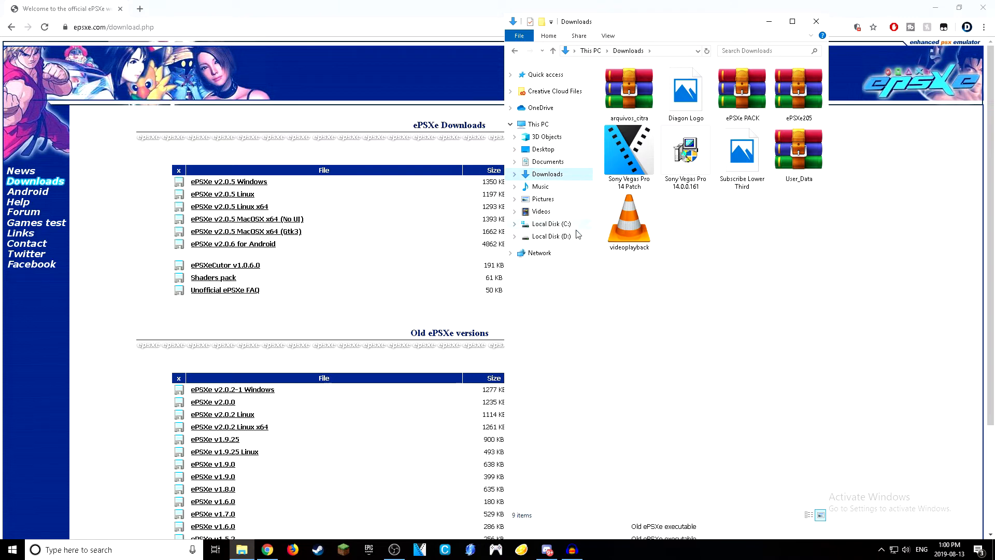
{"action": "left_click", "coordinate": [538, 123]}
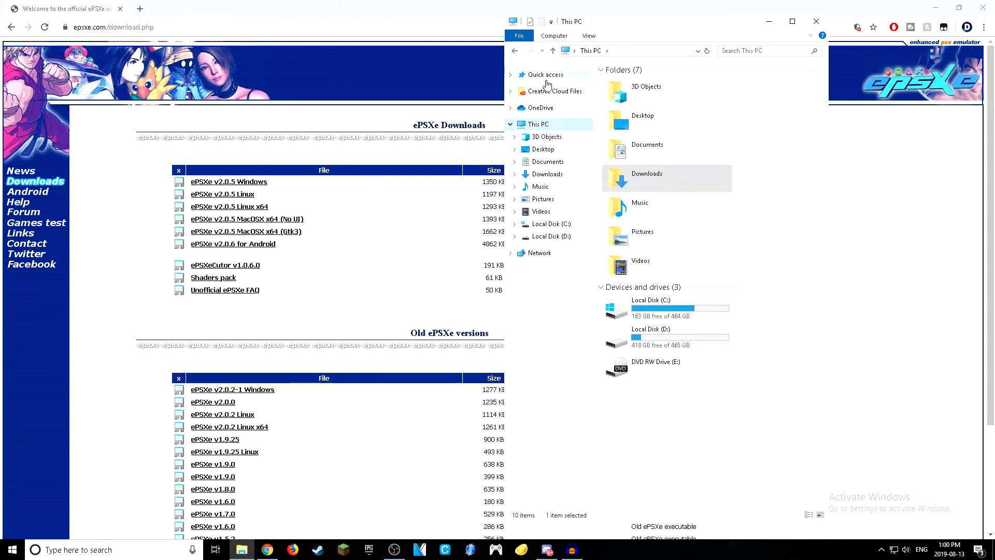
{"action": "left_click", "coordinate": [542, 149]}
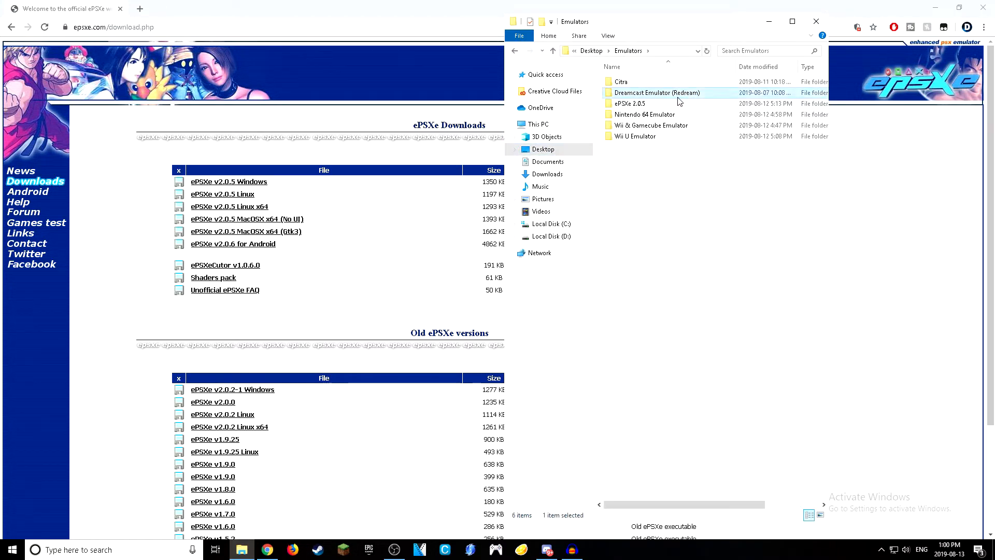
{"action": "double_click", "coordinate": [629, 102]}
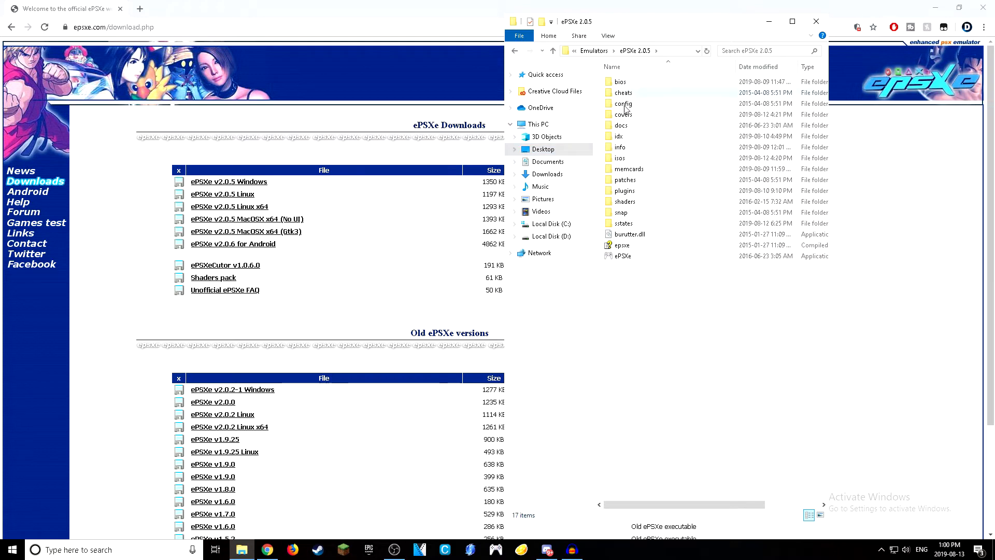
{"action": "double_click", "coordinate": [619, 81]}
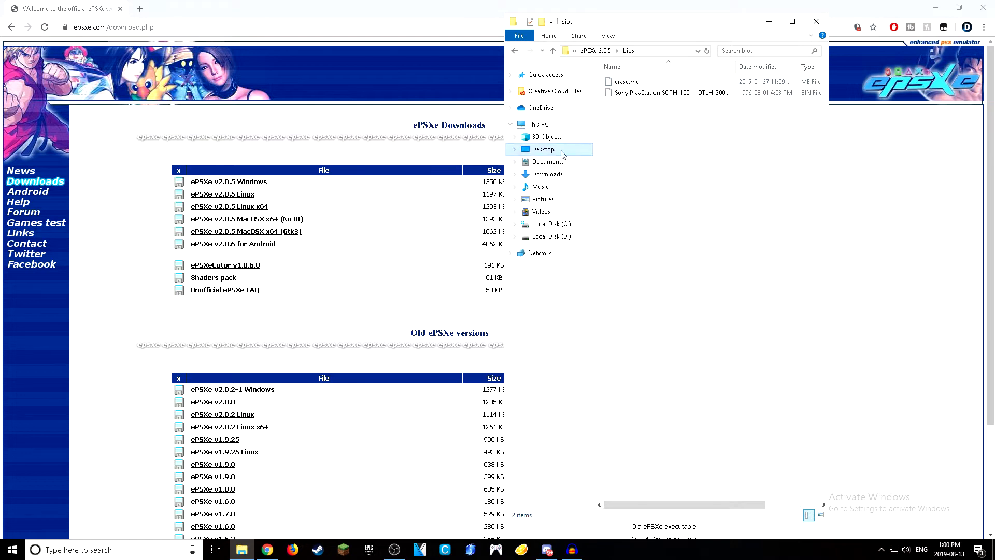
Look through Desktop, Documents and Downloads, then return to Chrome.
{"action": "left_click", "coordinate": [542, 149]}
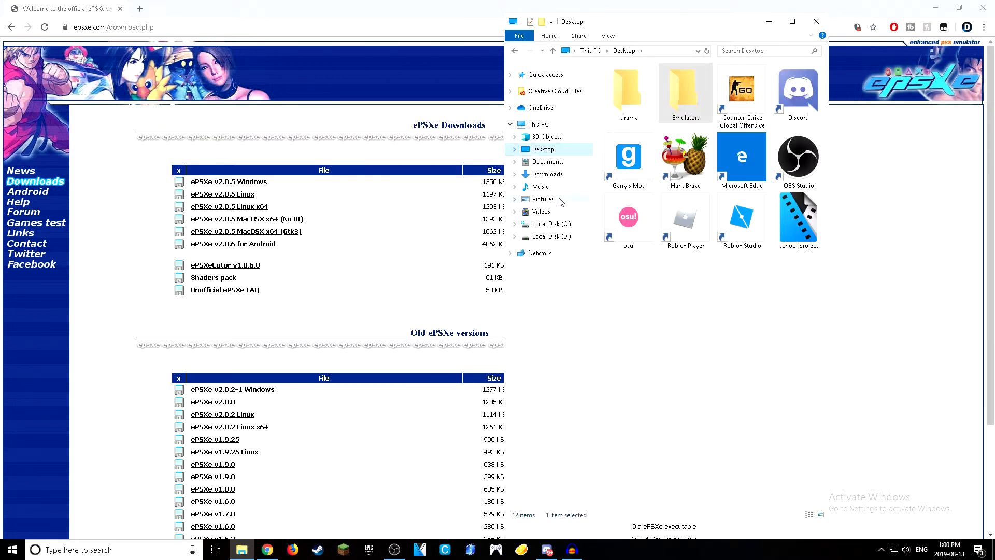
{"action": "left_click", "coordinate": [546, 161]}
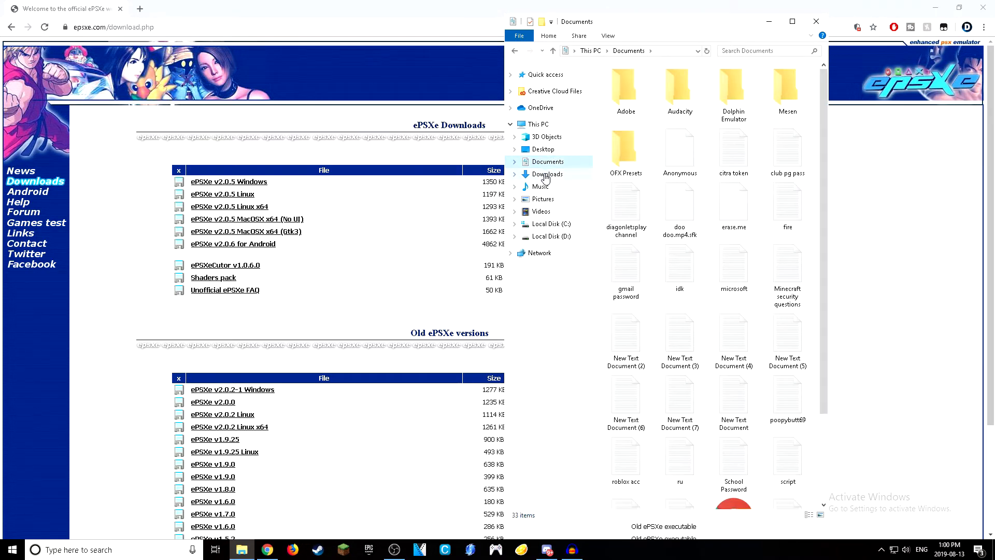
{"action": "left_click", "coordinate": [546, 175]}
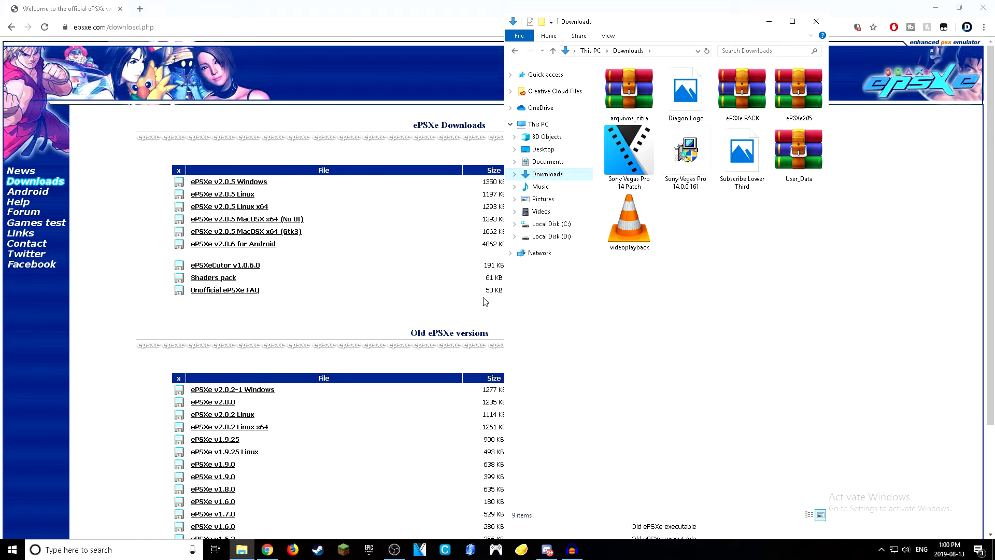
{"action": "left_click", "coordinate": [816, 21]}
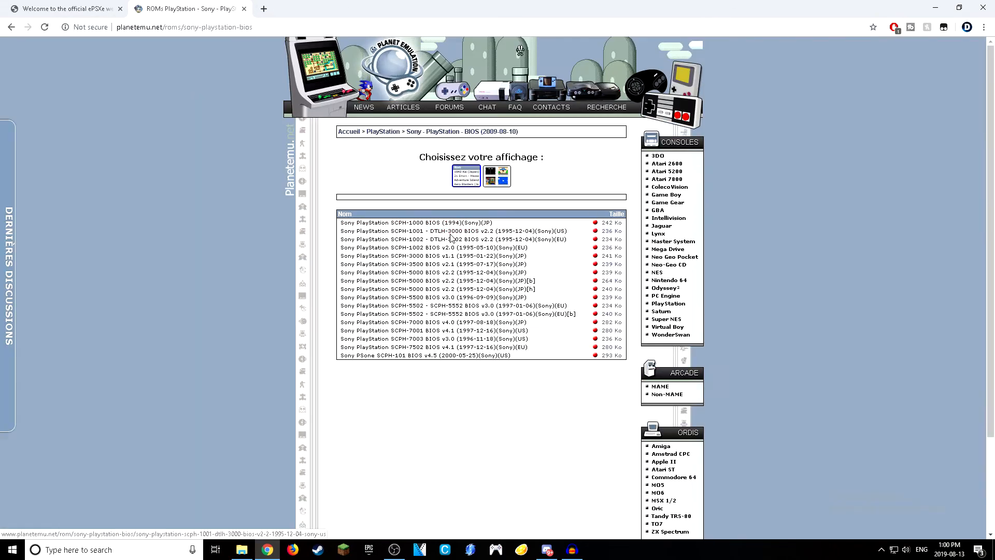
Download the SCPH-1001 US BIOS zip from planetemu and return to File Explorer.
{"action": "left_click", "coordinate": [435, 230]}
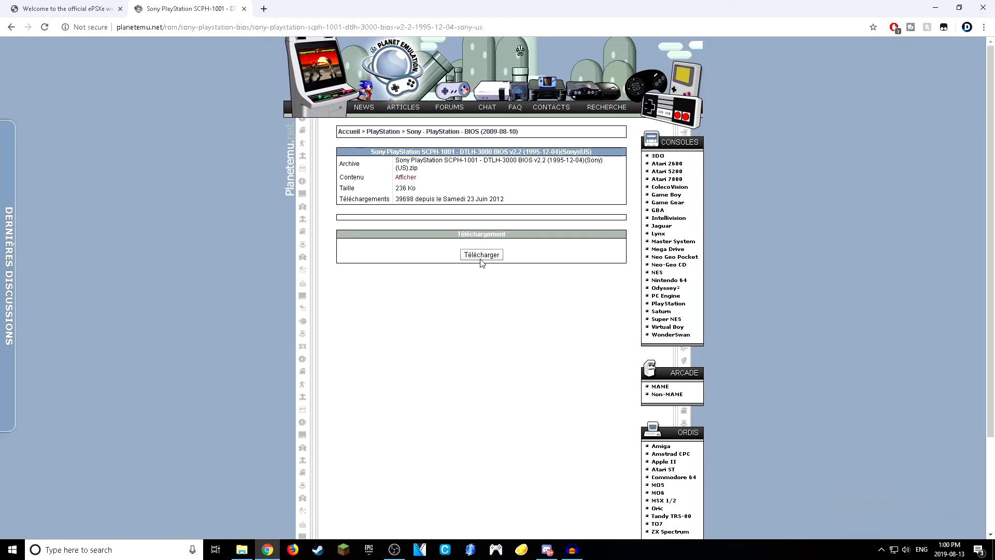
{"action": "left_click", "coordinate": [481, 255]}
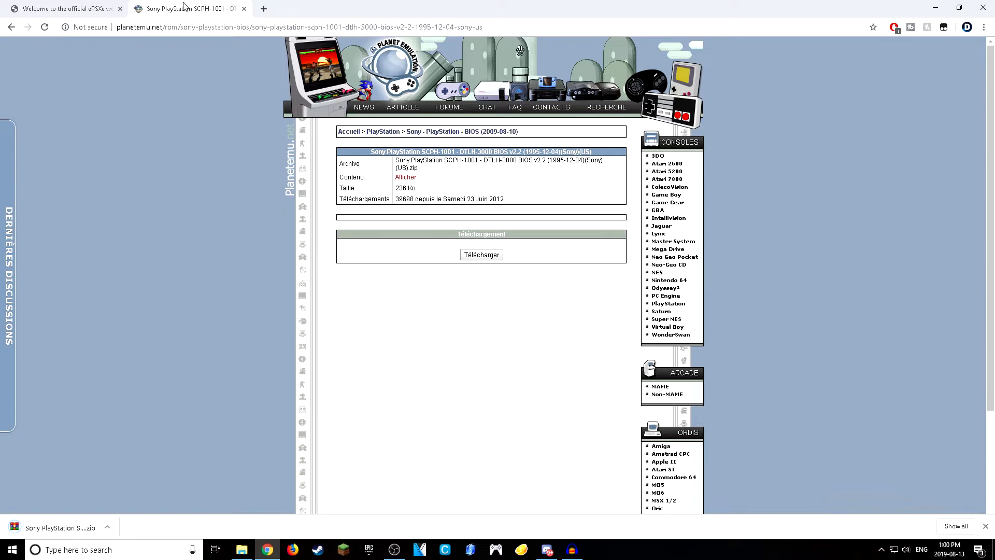
{"action": "left_click", "coordinate": [63, 8]}
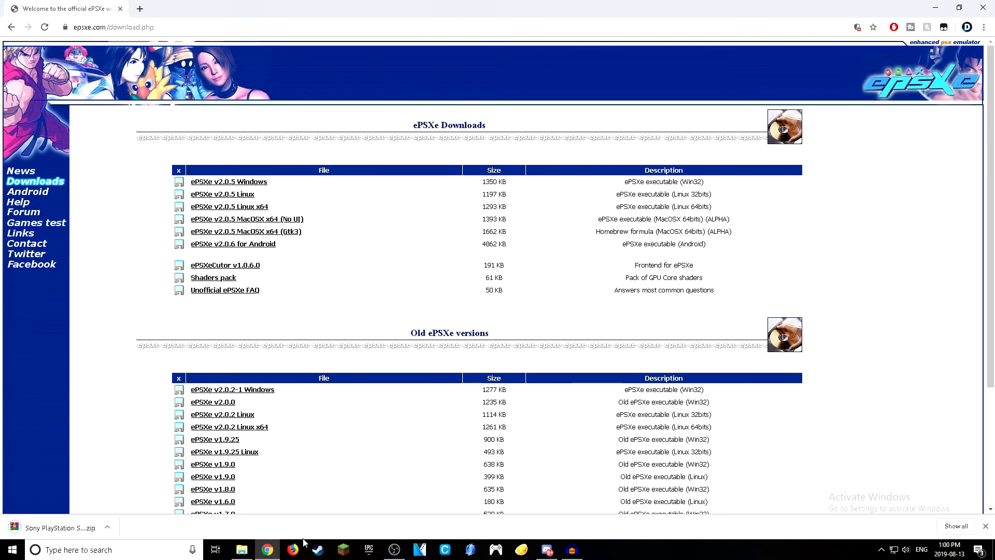
{"action": "left_click", "coordinate": [240, 549]}
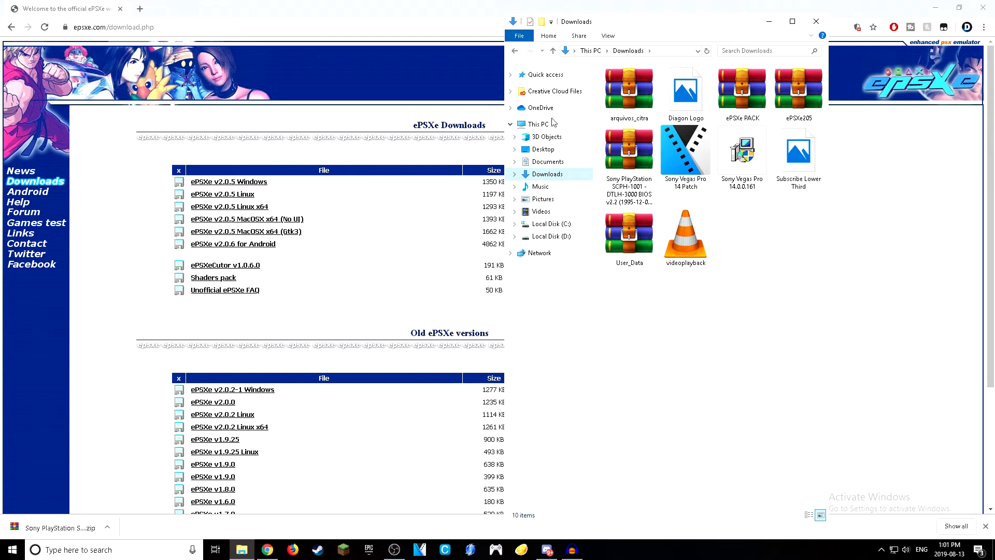
Revisit the ePSXe bios folder, then open the downloaded SCPH-1001 BIOS zip in WinRAR.
{"action": "left_click", "coordinate": [539, 123]}
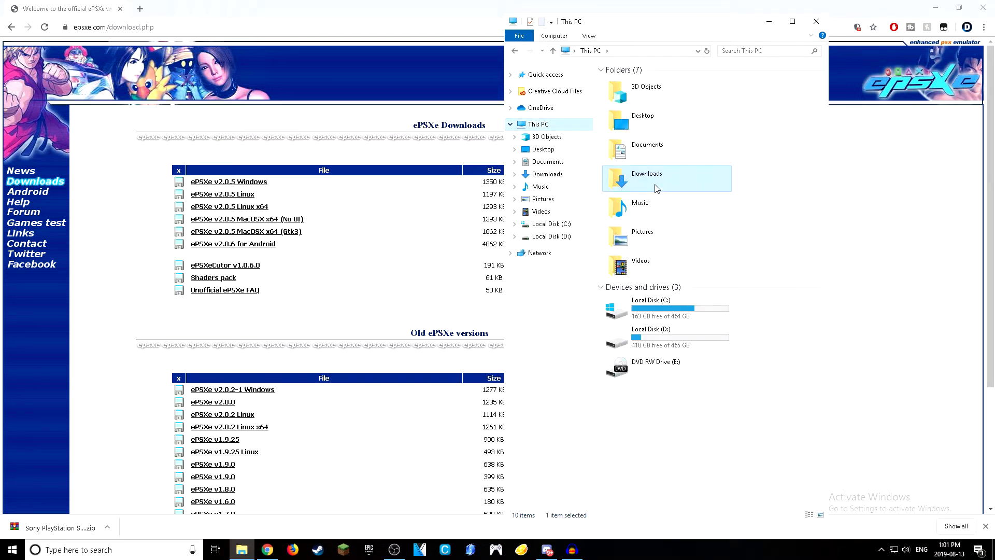
{"action": "mouse_move", "coordinate": [643, 120]}
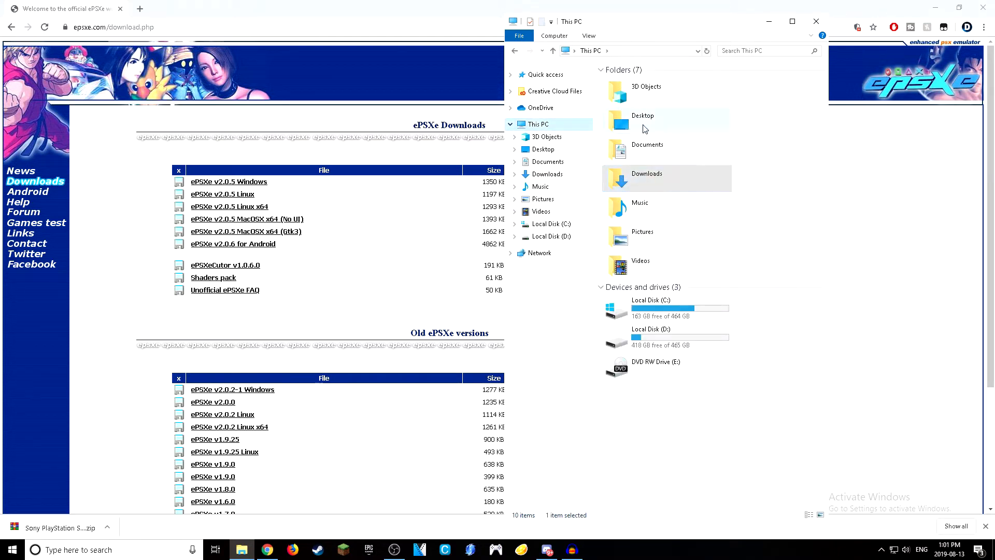
{"action": "double_click", "coordinate": [642, 115]}
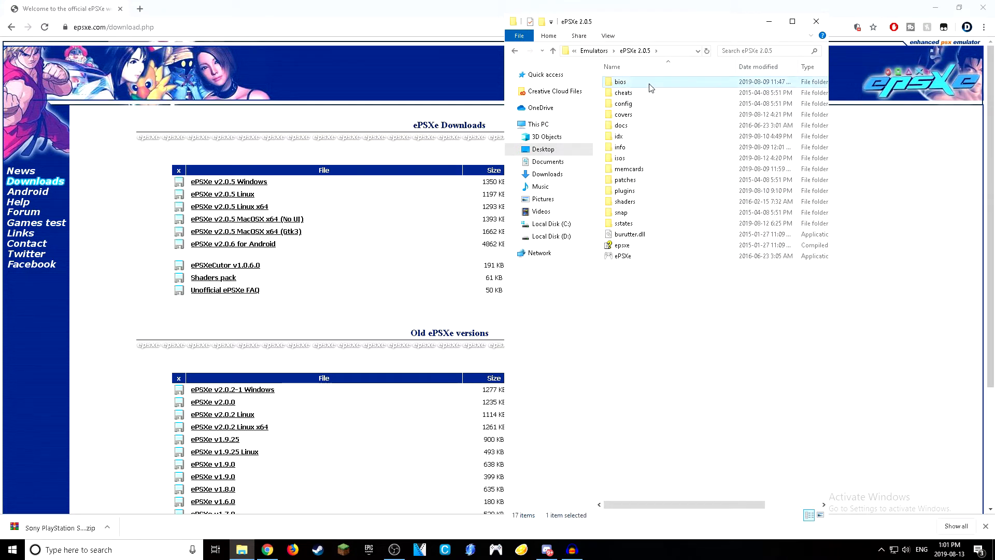
{"action": "double_click", "coordinate": [619, 81]}
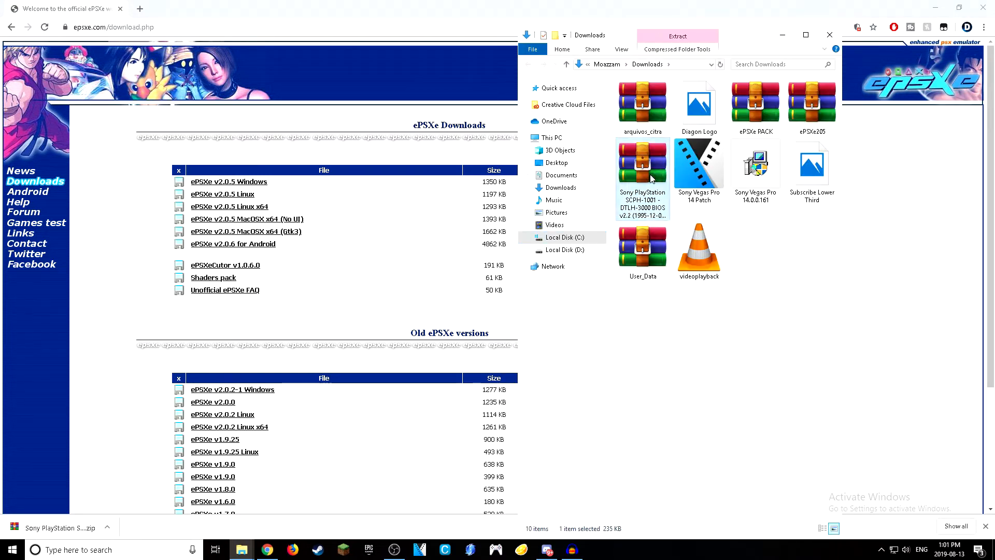
{"action": "double_click", "coordinate": [641, 161]}
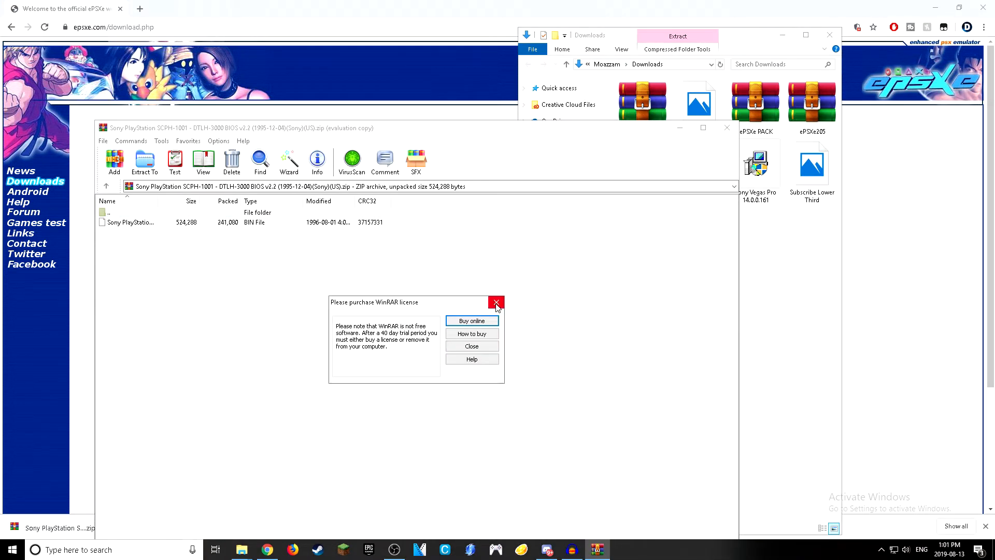
Dismiss WinRAR's licence reminder over the BIOS archive.
{"action": "left_click", "coordinate": [496, 302]}
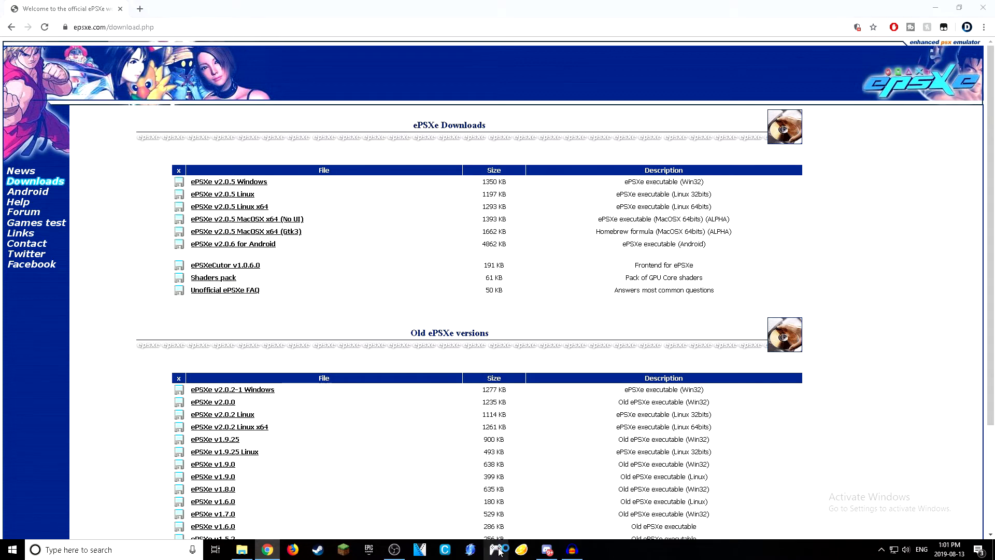
Launch ePSXe and start the guided setup wizard from Config > Wizard Guide.
{"action": "left_click", "coordinate": [498, 549]}
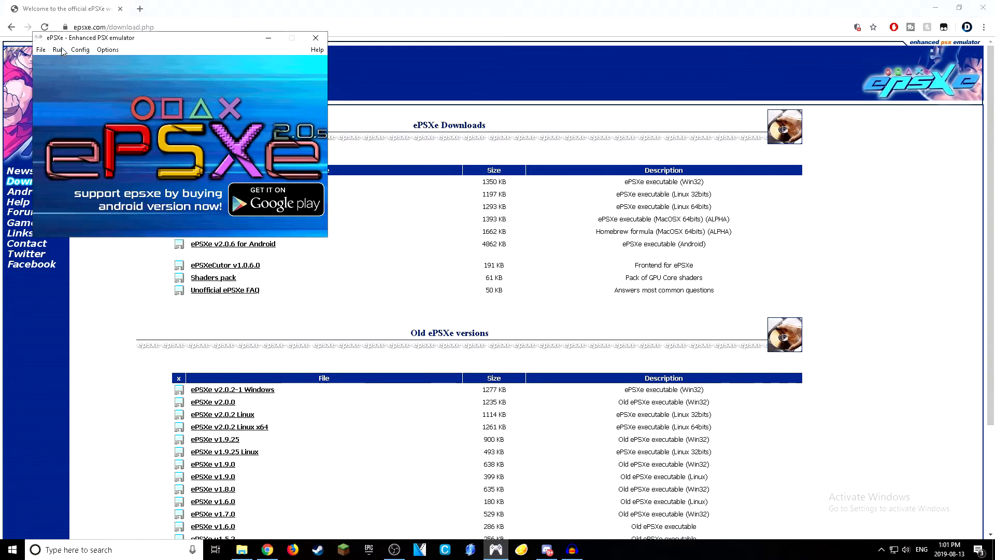
{"action": "left_click", "coordinate": [80, 50]}
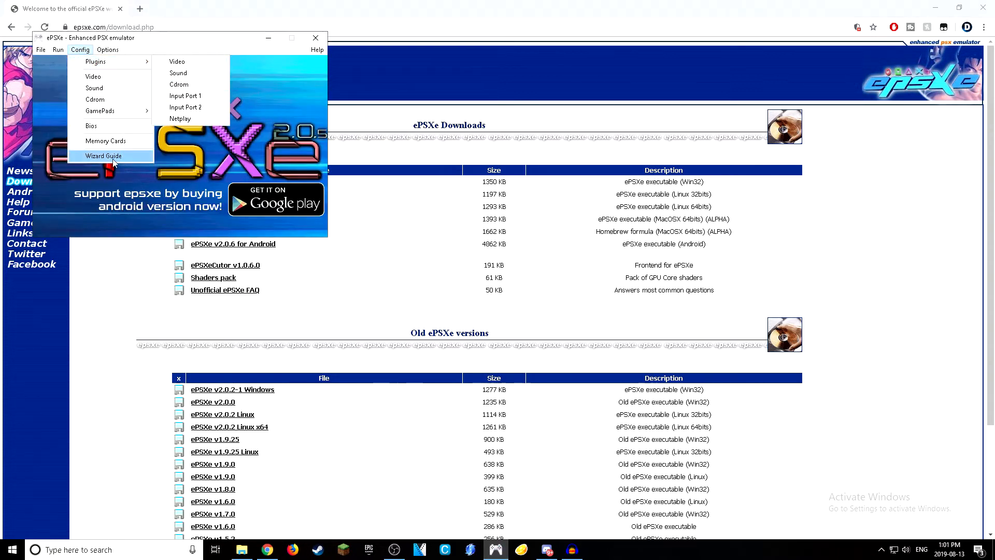
{"action": "left_click", "coordinate": [104, 155]}
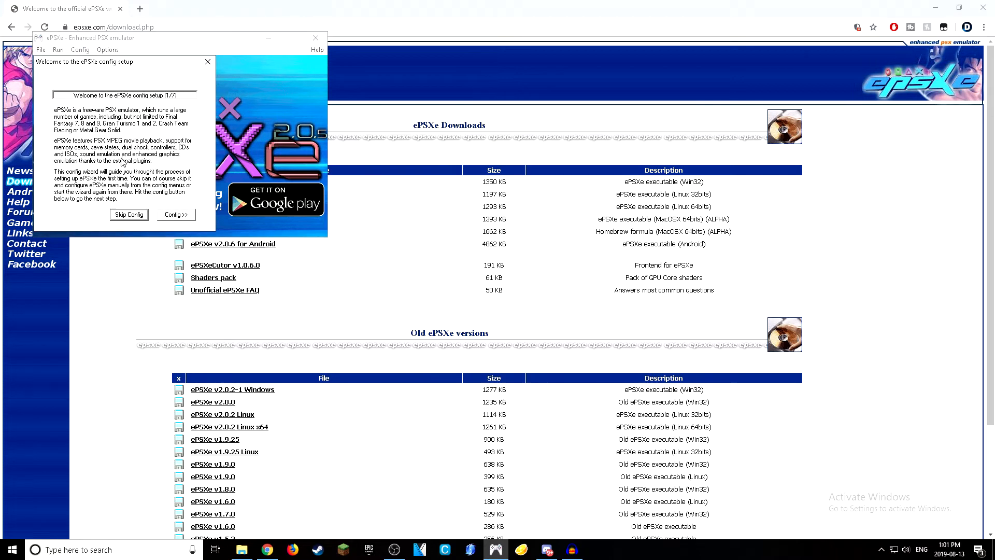
{"action": "mouse_move", "coordinate": [162, 148]}
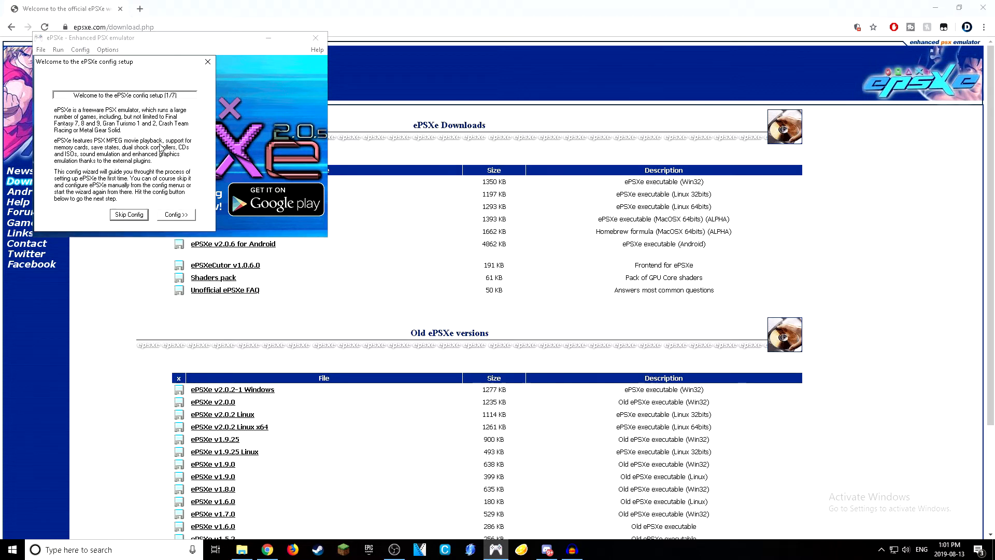
{"action": "left_click", "coordinate": [176, 215]}
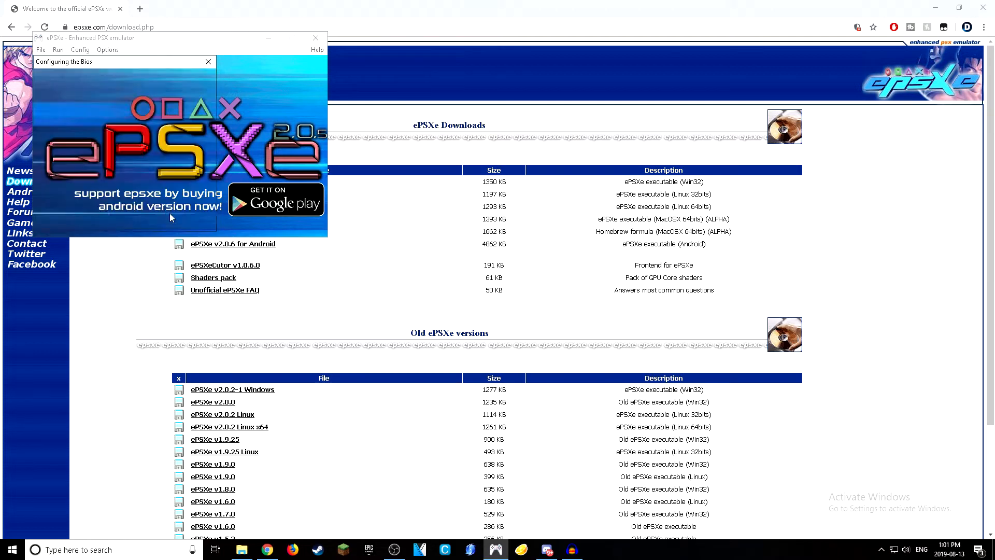
{"action": "left_click", "coordinate": [176, 215]}
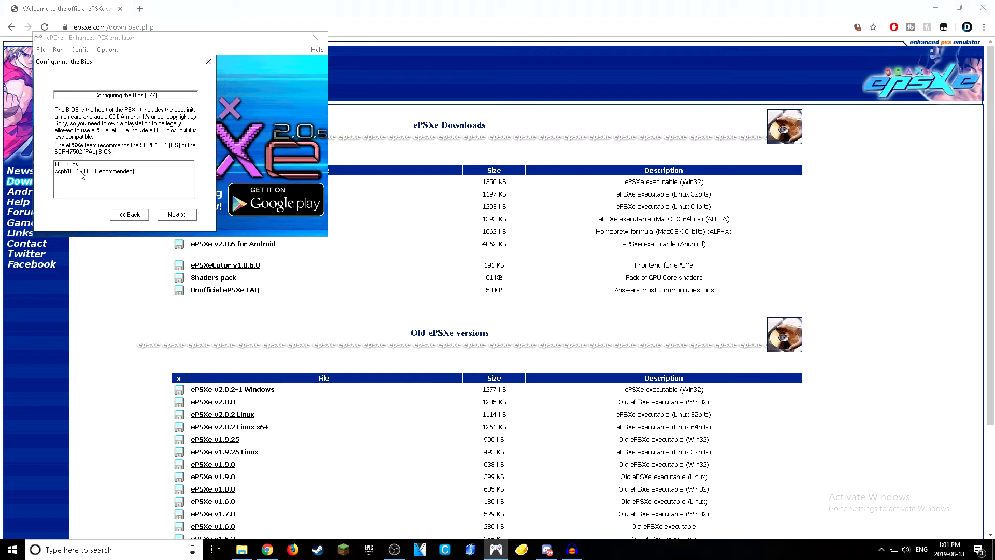
Advance through the BIOS, Video, Sound, Cdrom and Pads pages and finish the wizard.
{"action": "left_click", "coordinate": [177, 215]}
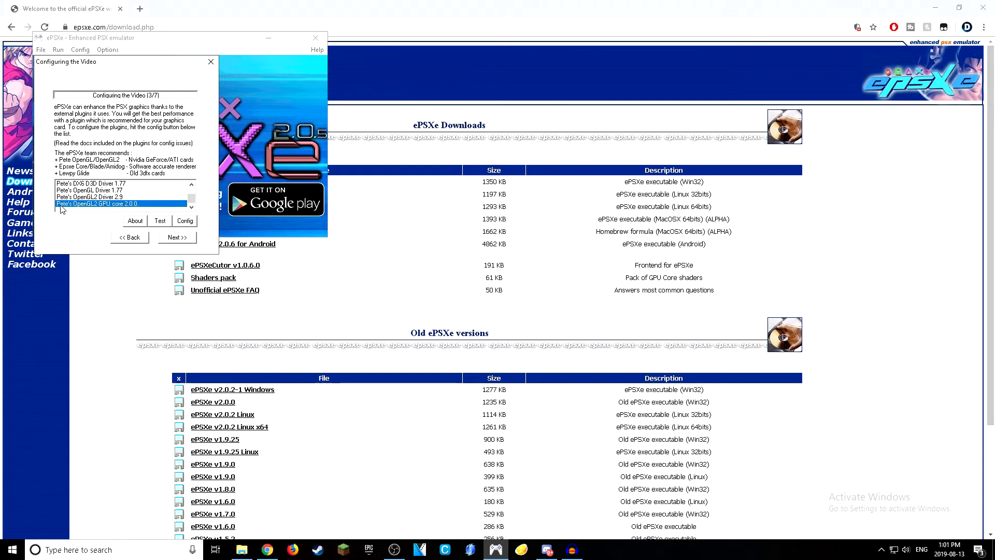
{"action": "mouse_move", "coordinate": [81, 212]}
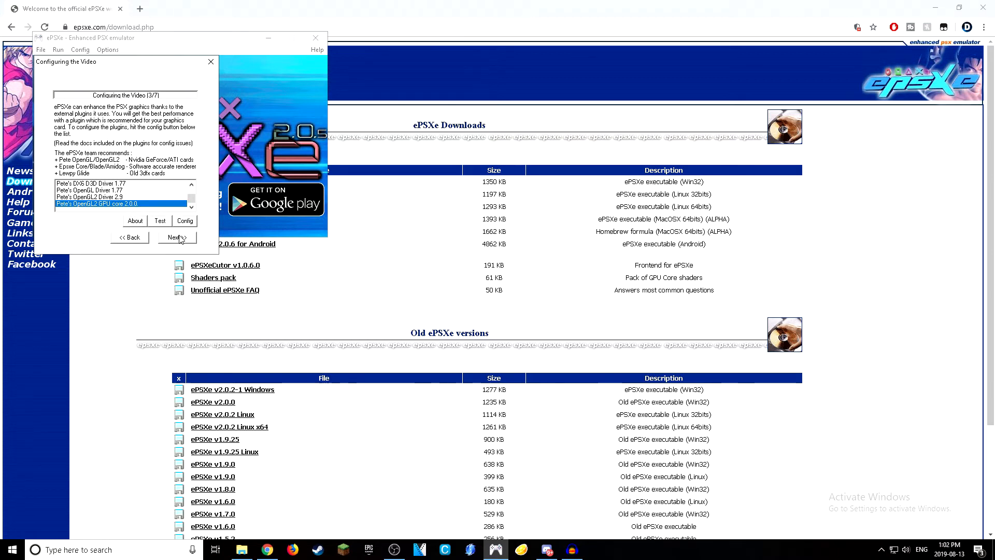
{"action": "left_click", "coordinate": [173, 236]}
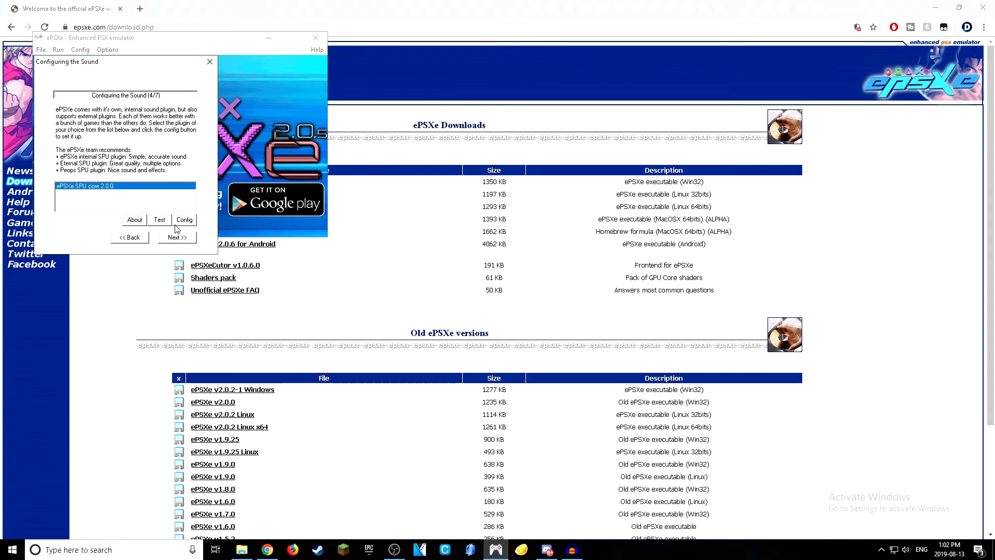
{"action": "left_click", "coordinate": [177, 236]}
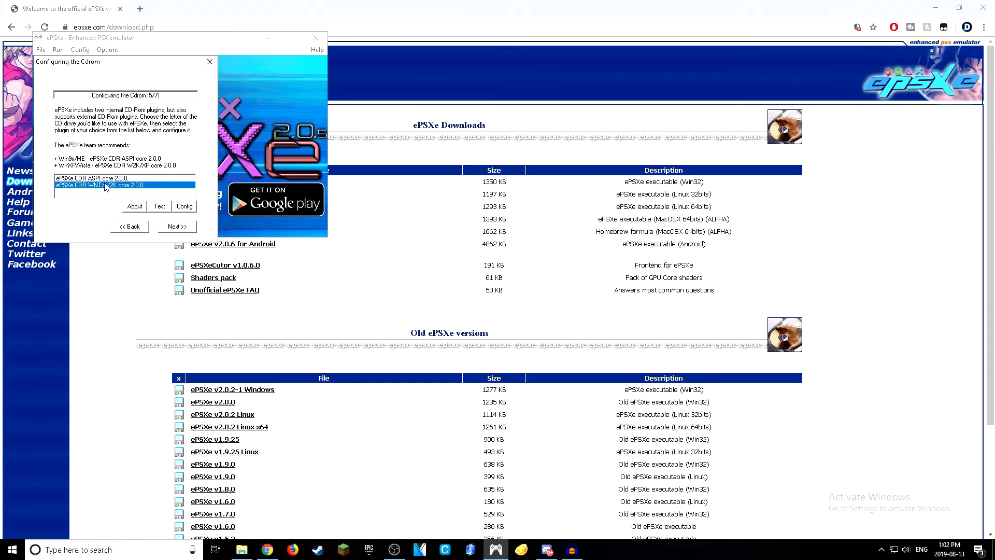
{"action": "left_click", "coordinate": [176, 227]}
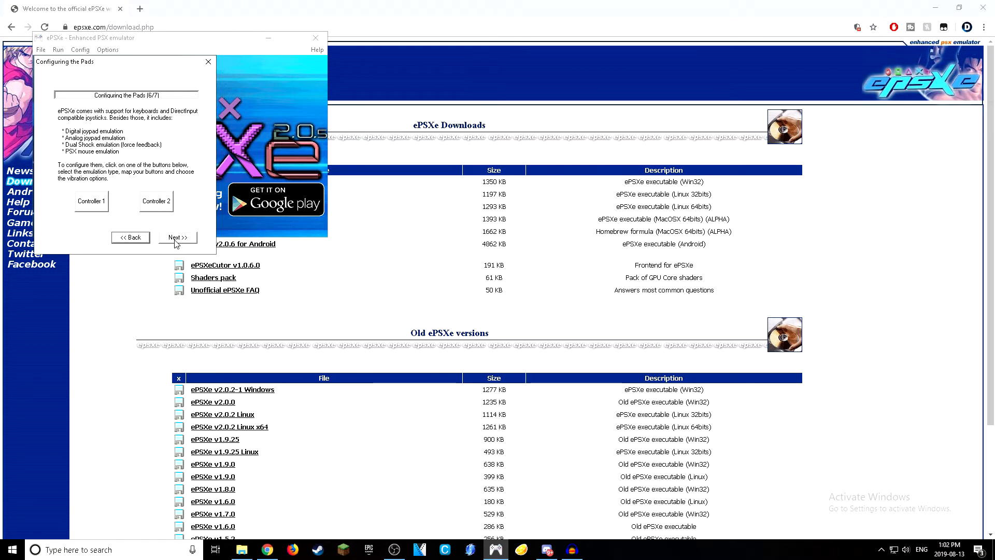
{"action": "left_click", "coordinate": [177, 236]}
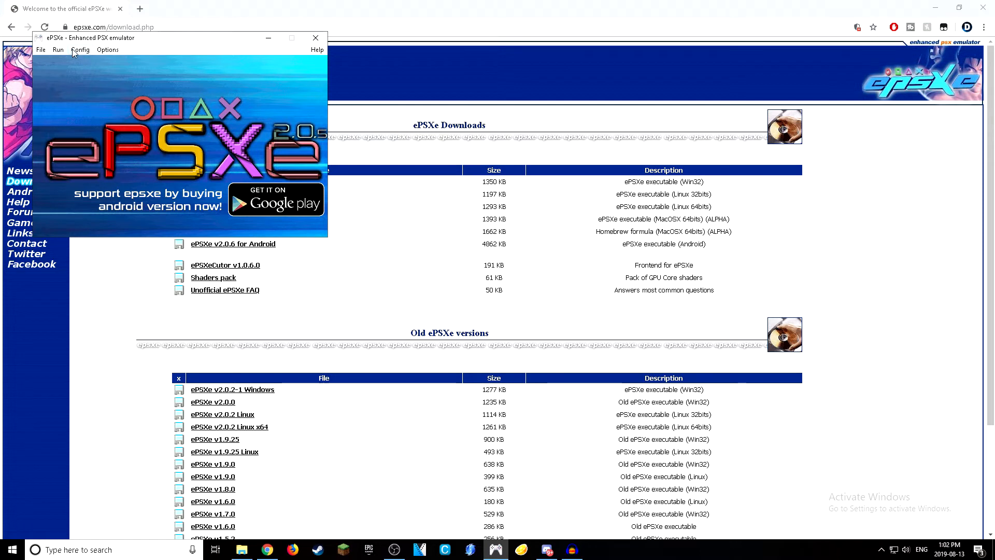
Glance at the Run menu, then reach Config > GamePads > Port 1 > Pad 1 mapping.
{"action": "left_click", "coordinate": [58, 49]}
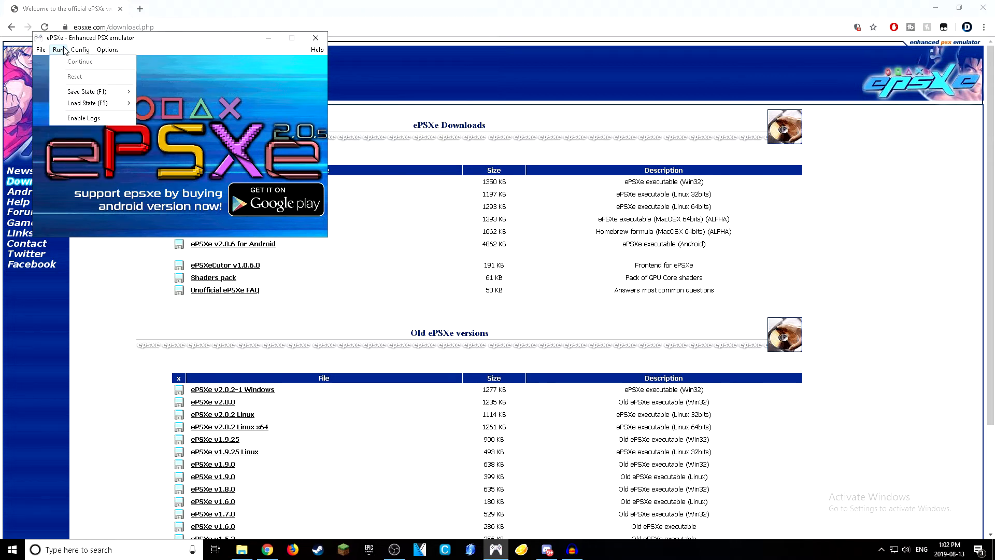
{"action": "left_click", "coordinate": [80, 50]}
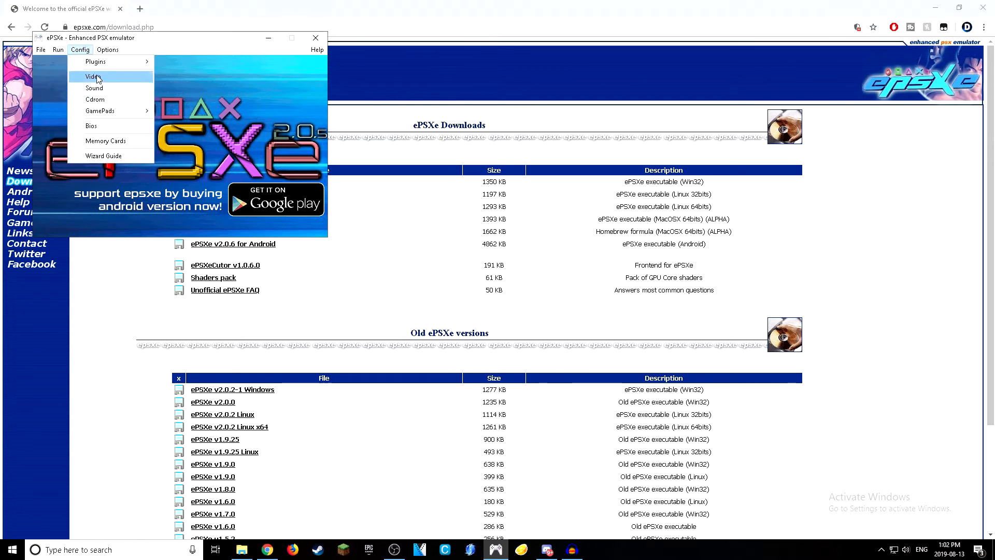
{"action": "mouse_move", "coordinate": [111, 155]}
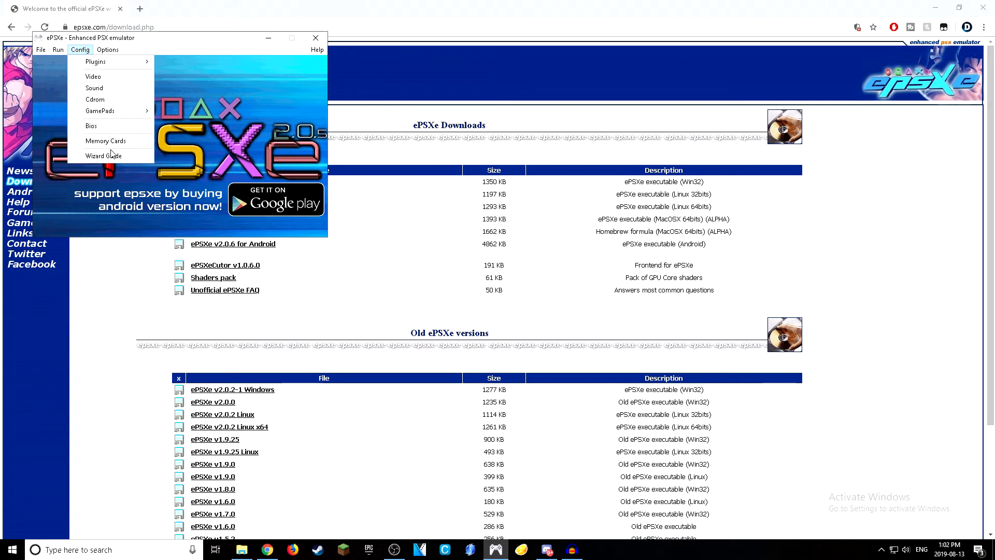
{"action": "mouse_move", "coordinate": [102, 87]}
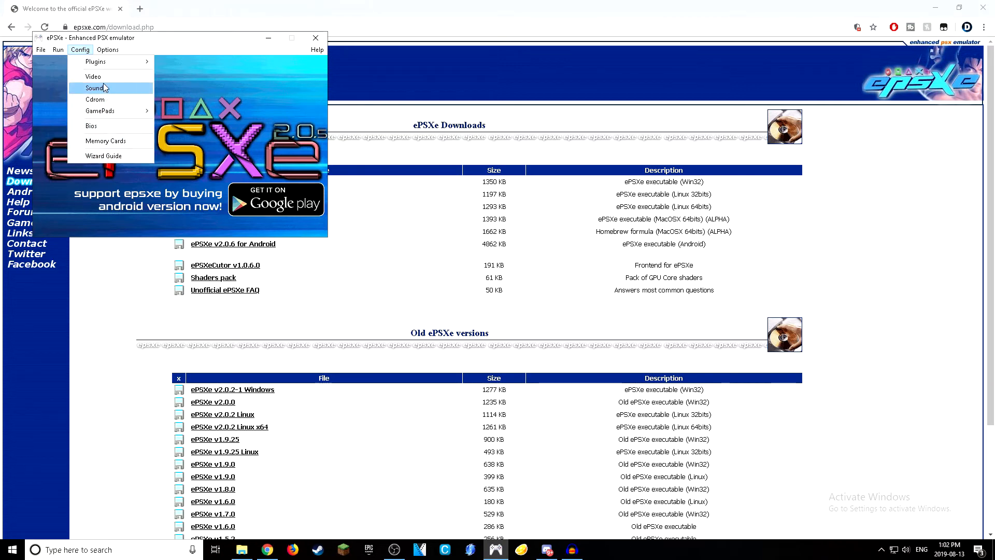
{"action": "mouse_move", "coordinate": [100, 111]}
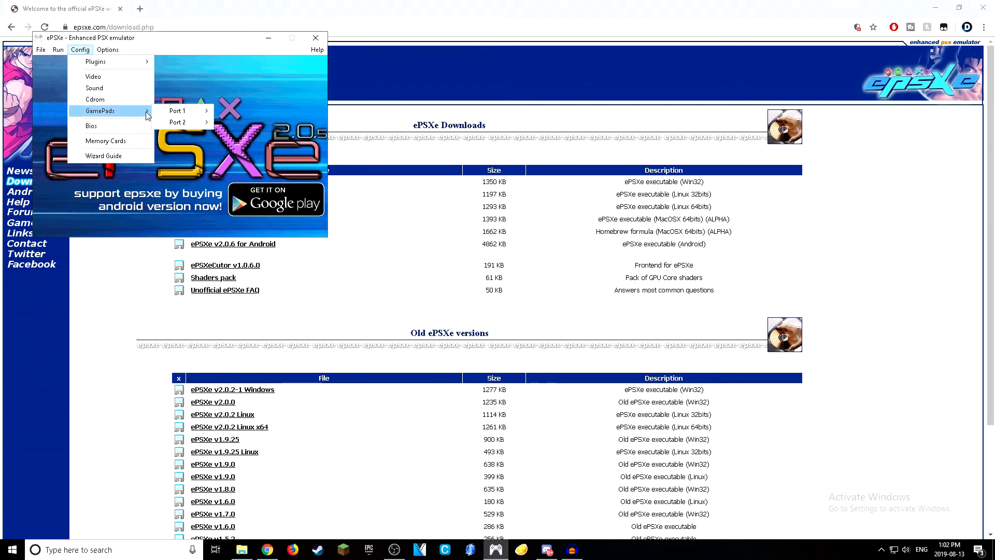
{"action": "left_click", "coordinate": [178, 111]}
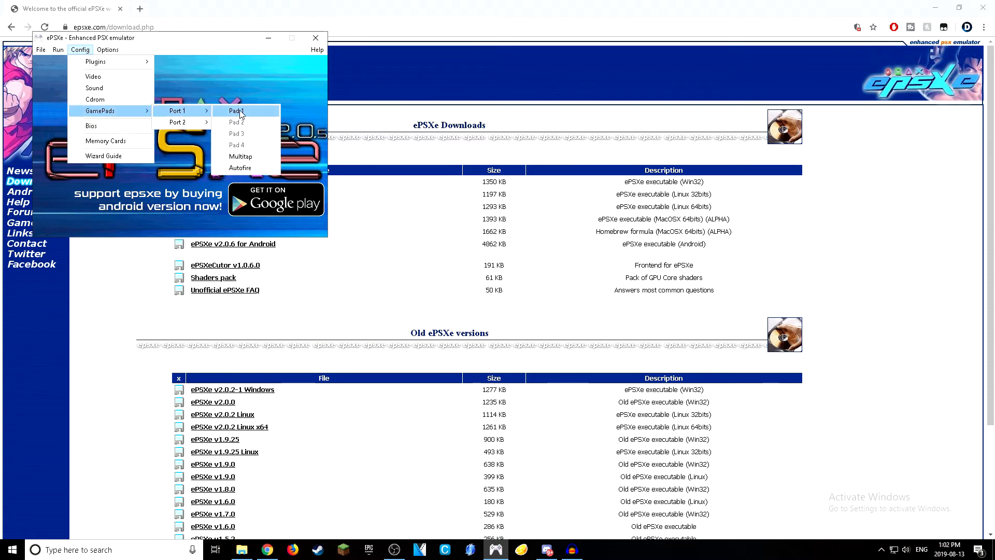
{"action": "left_click", "coordinate": [235, 110]}
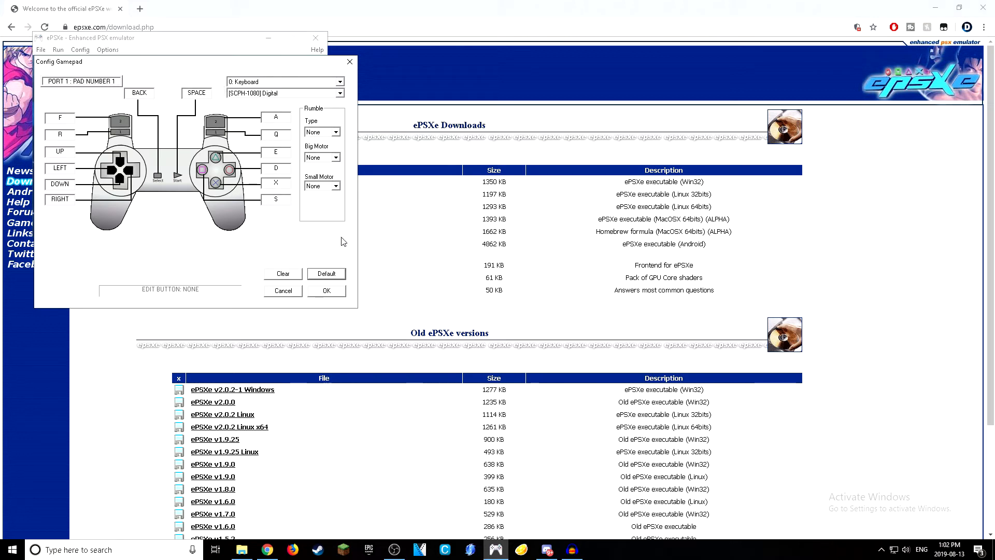
{"action": "mouse_move", "coordinate": [91, 253]}
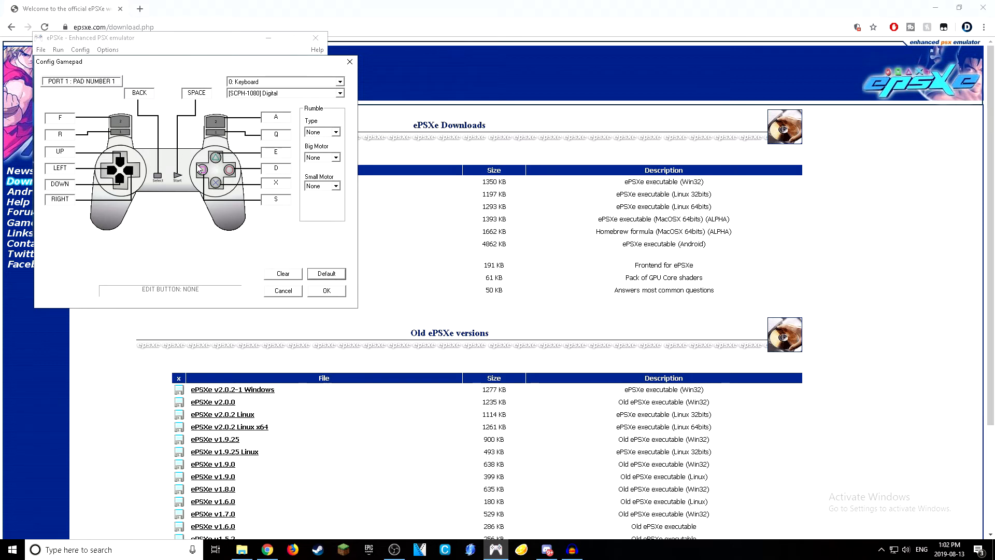
{"action": "mouse_move", "coordinate": [278, 218]}
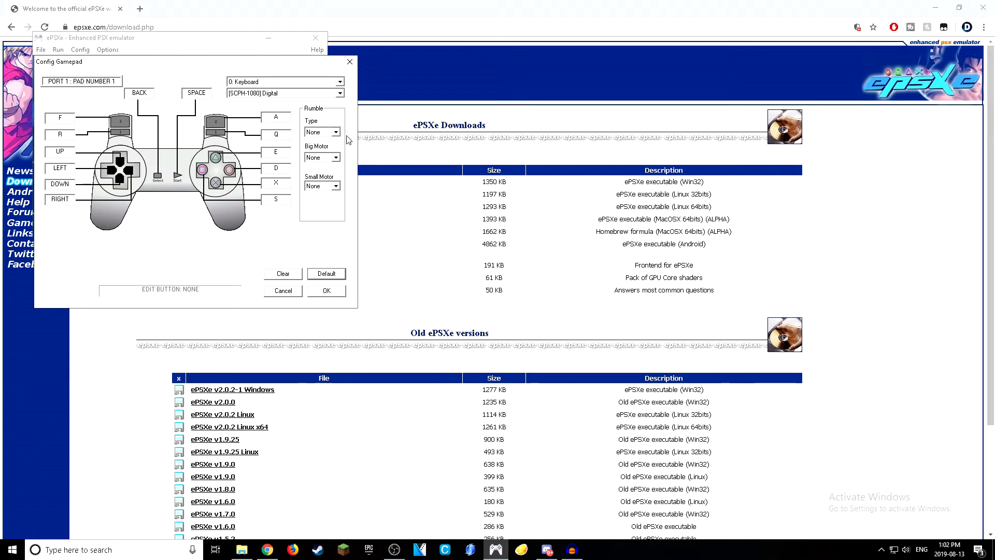
Close the Pad 1 gamepad mapping, keeping its default keyboard bindings.
{"action": "left_click", "coordinate": [80, 49]}
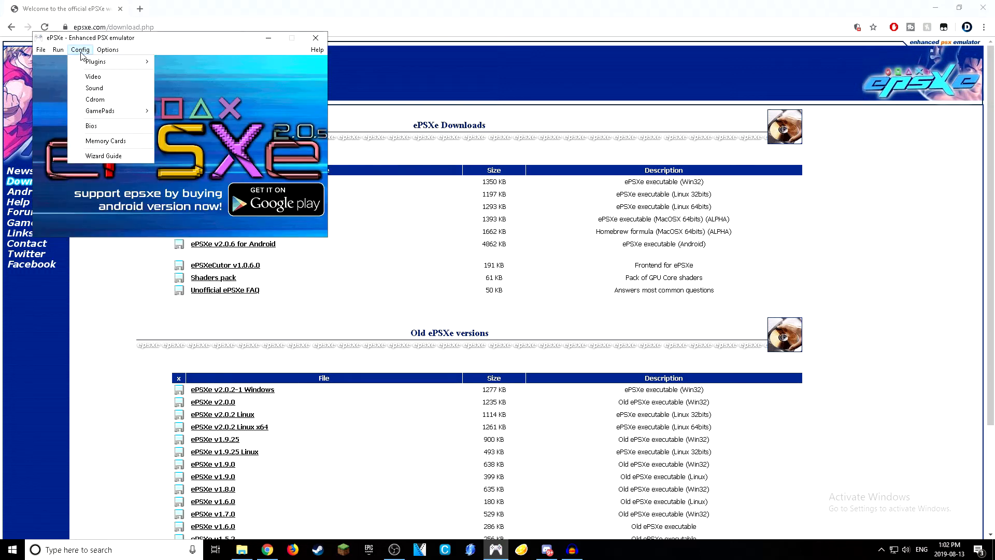
{"action": "mouse_move", "coordinate": [94, 77]}
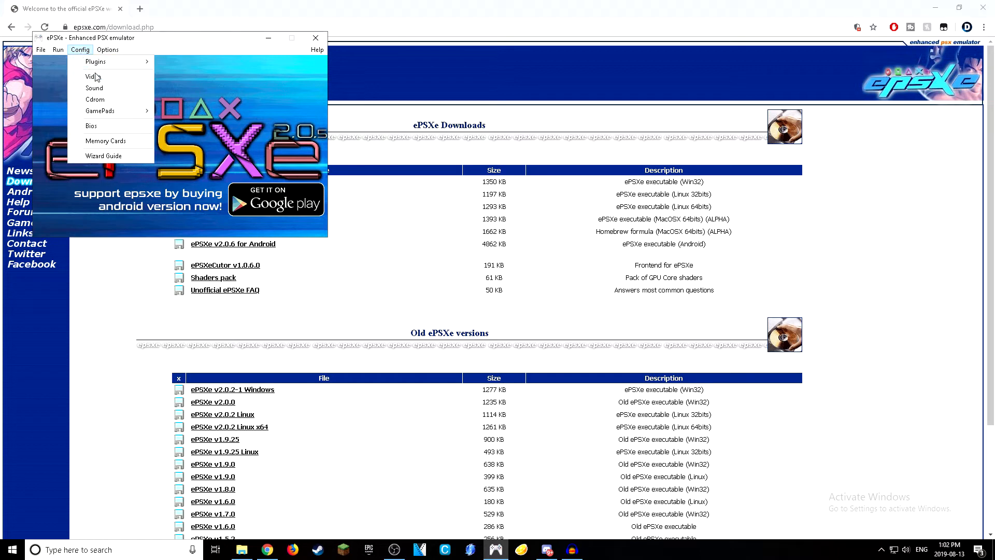
{"action": "mouse_move", "coordinate": [94, 76]}
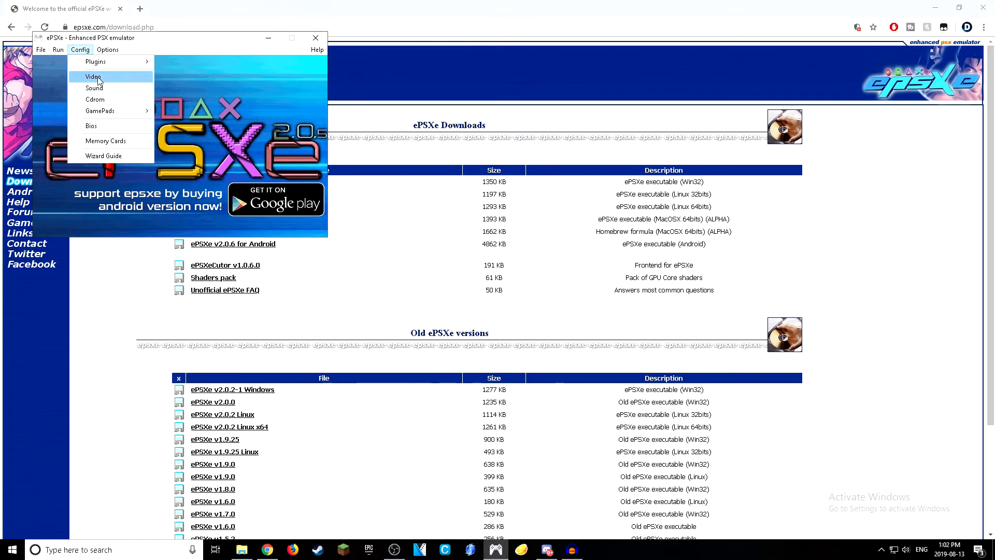
Bring up the Pete's OpenGL2 core video configuration and move it into clear view.
{"action": "left_click", "coordinate": [93, 75]}
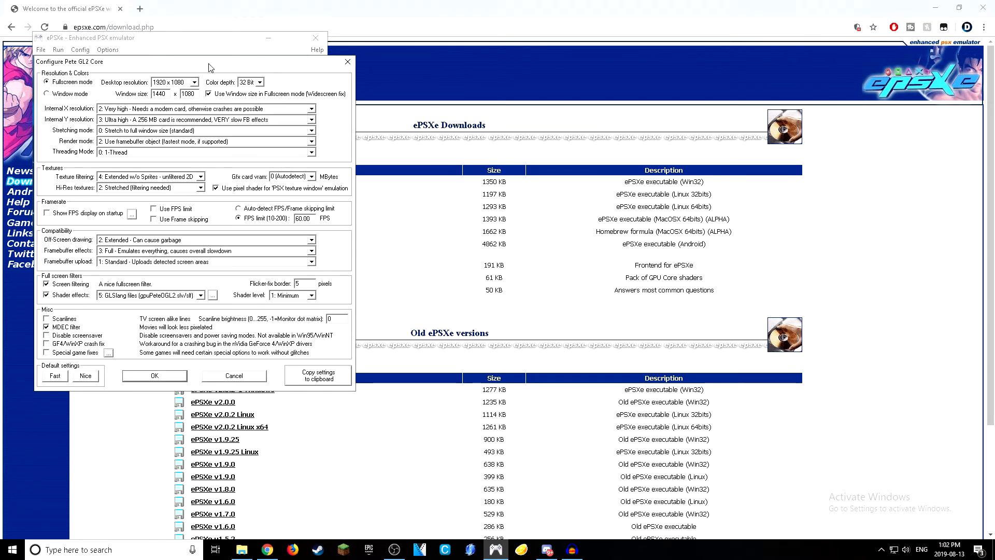
{"action": "left_click_drag", "start_coordinate": [70, 61], "coordinate": [211, 40]}
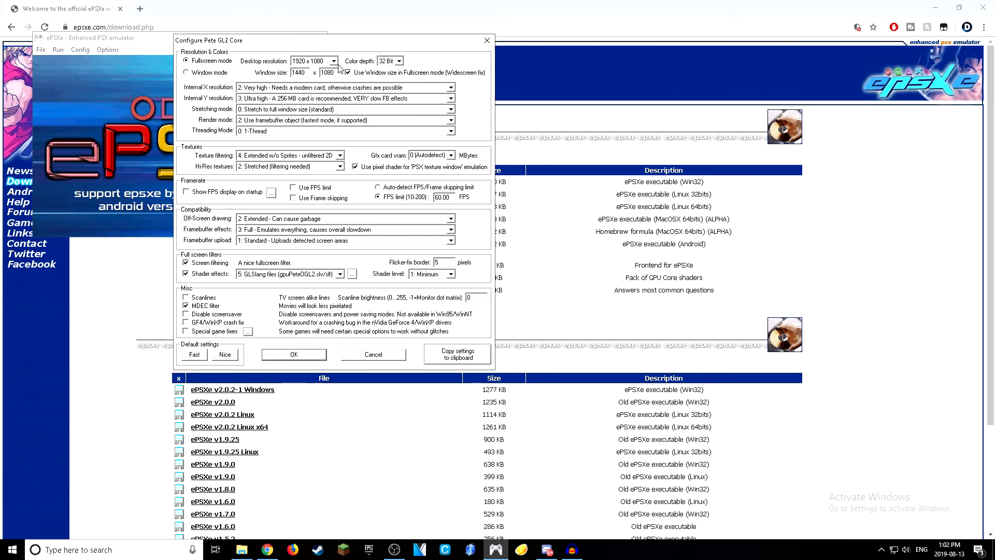
{"action": "mouse_move", "coordinate": [241, 81]}
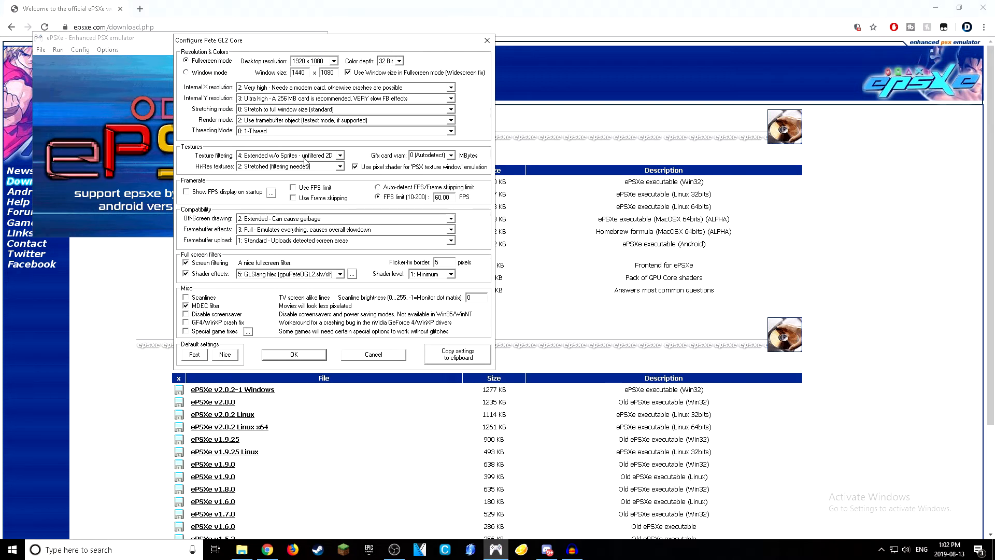
{"action": "mouse_move", "coordinate": [318, 268]}
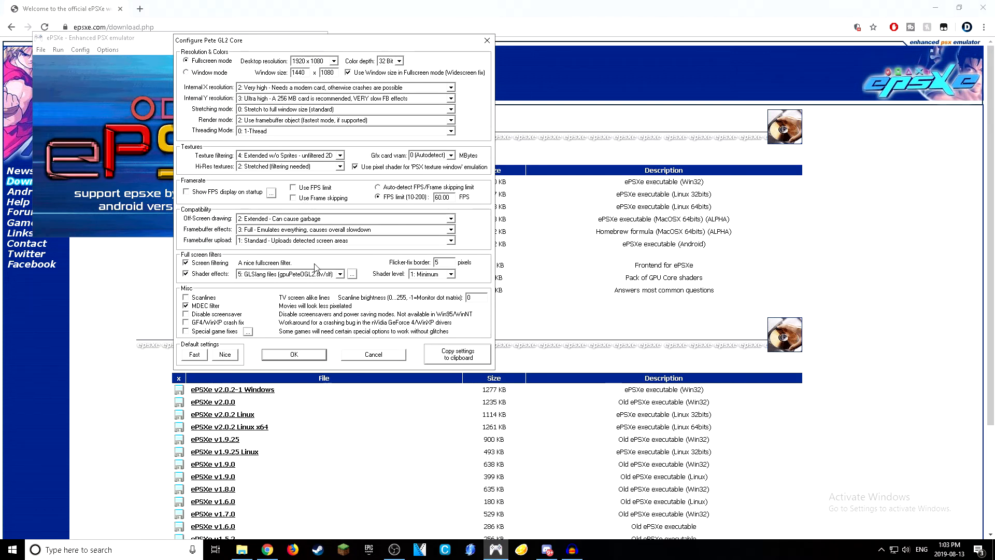
{"action": "mouse_move", "coordinate": [247, 298]}
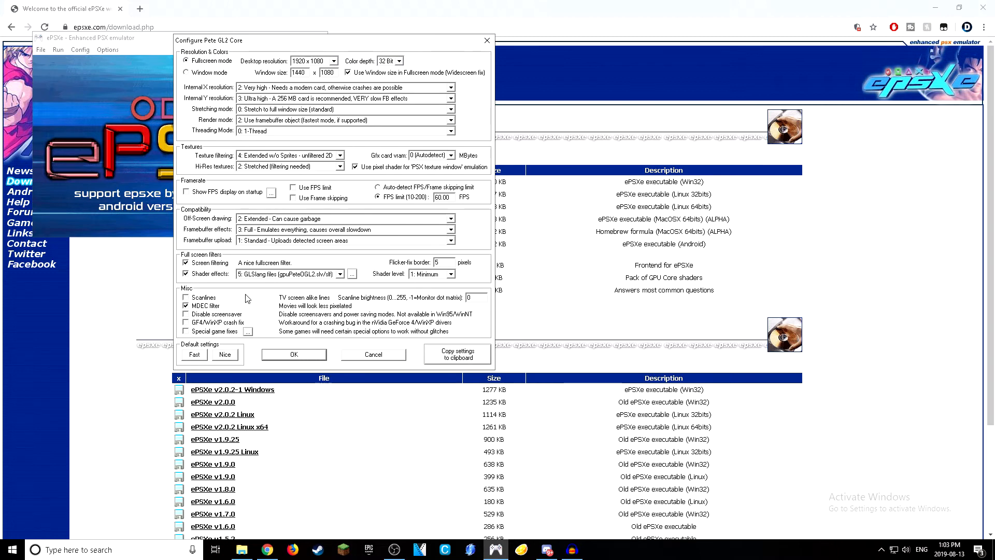
{"action": "mouse_move", "coordinate": [538, 5]}
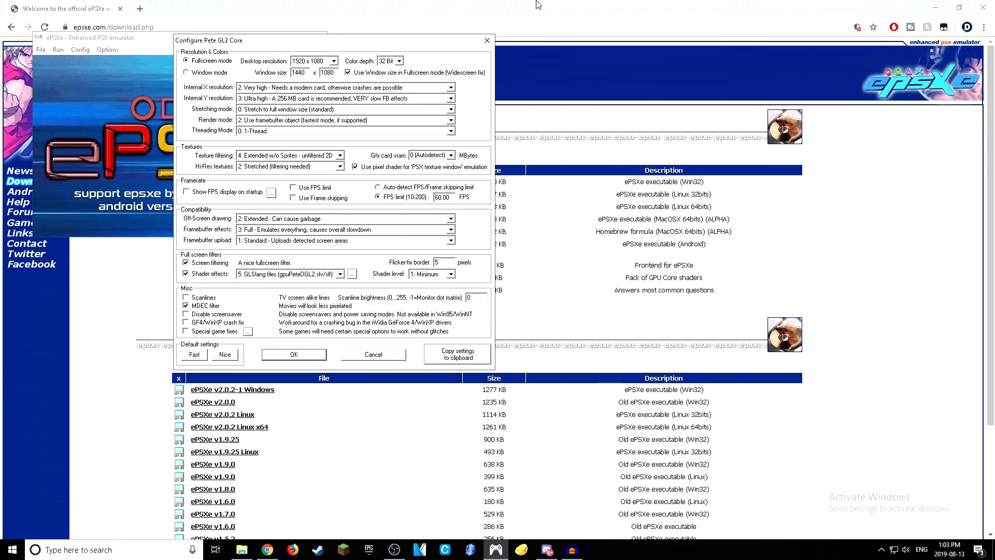
{"action": "mouse_move", "coordinate": [348, 90]}
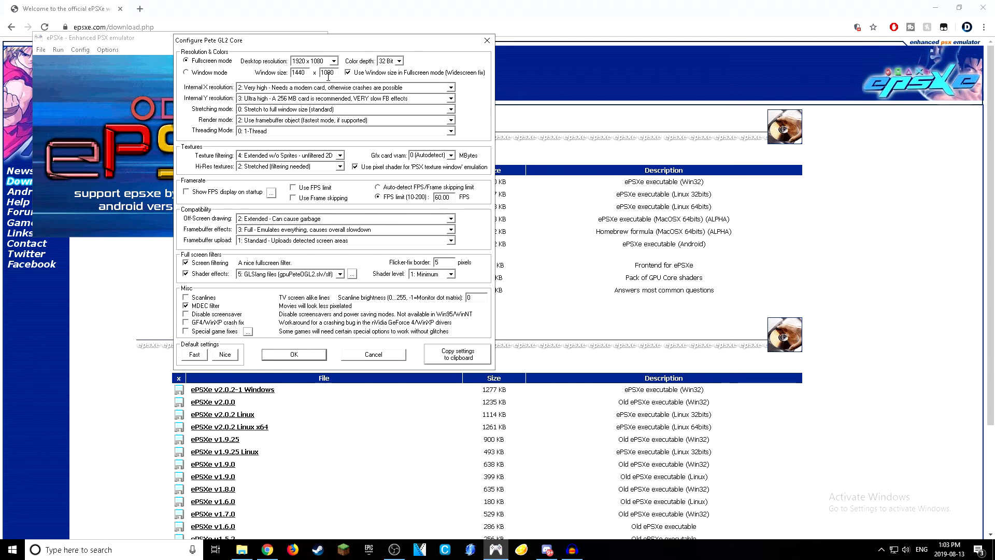
{"action": "mouse_move", "coordinate": [331, 45]}
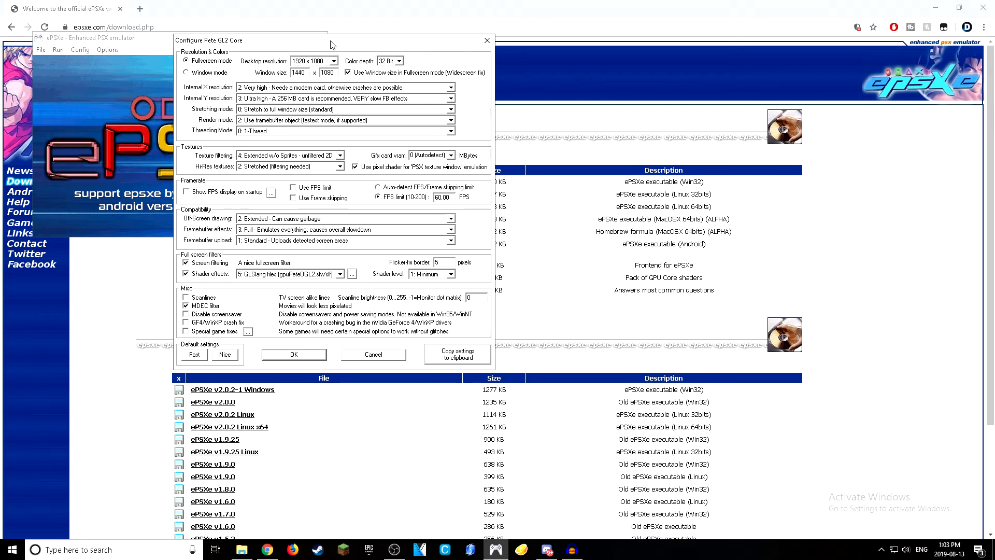
{"action": "mouse_move", "coordinate": [12, 335]}
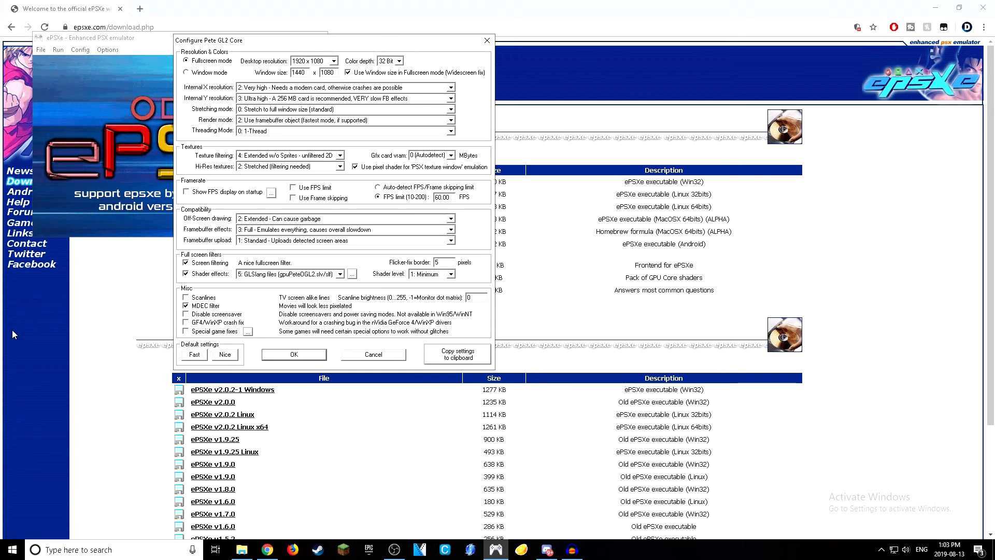
{"action": "mouse_move", "coordinate": [27, 321]}
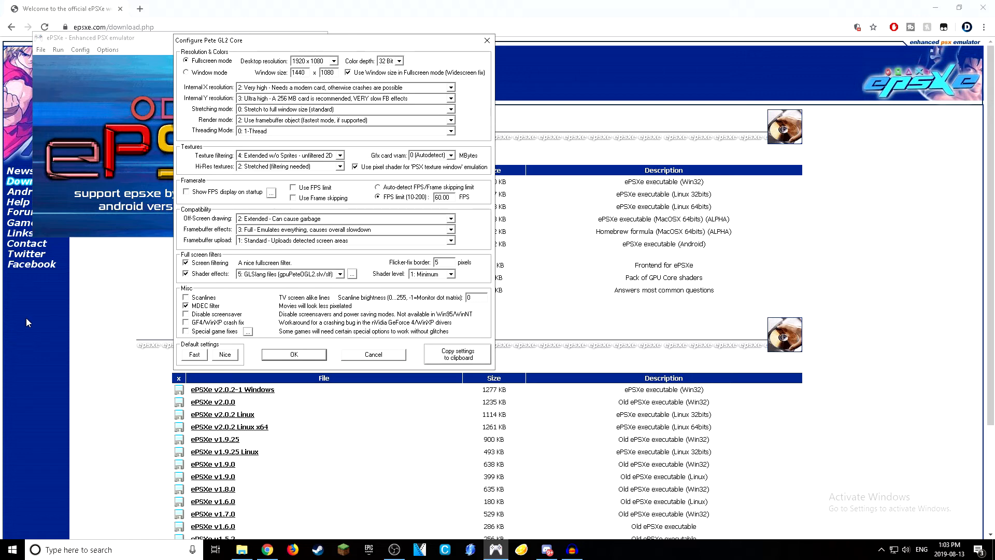
{"action": "mouse_move", "coordinate": [311, 340]}
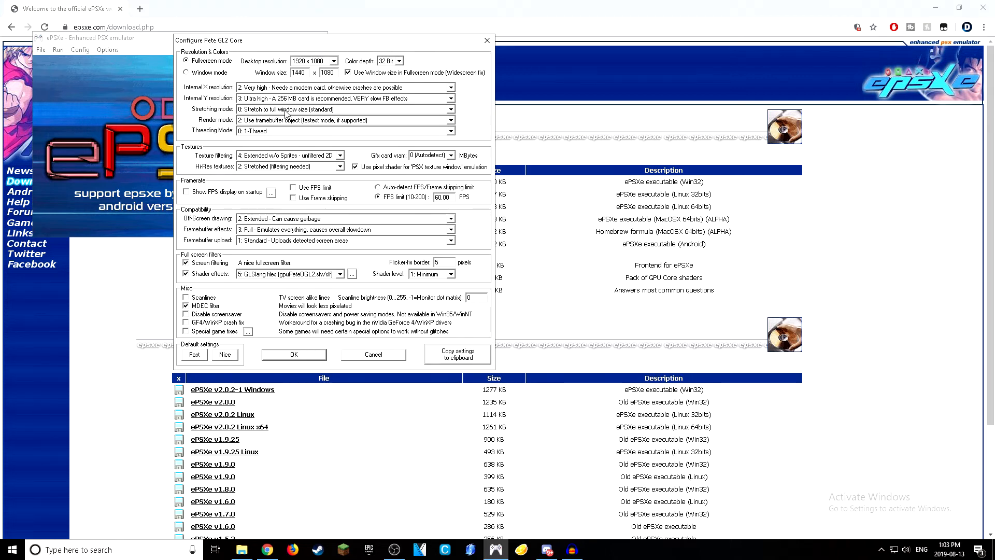
Set Window mode at 1280 x 720, untick 'Use Window size in Fullscreen mode', and confirm with OK.
{"action": "left_click", "coordinate": [185, 72]}
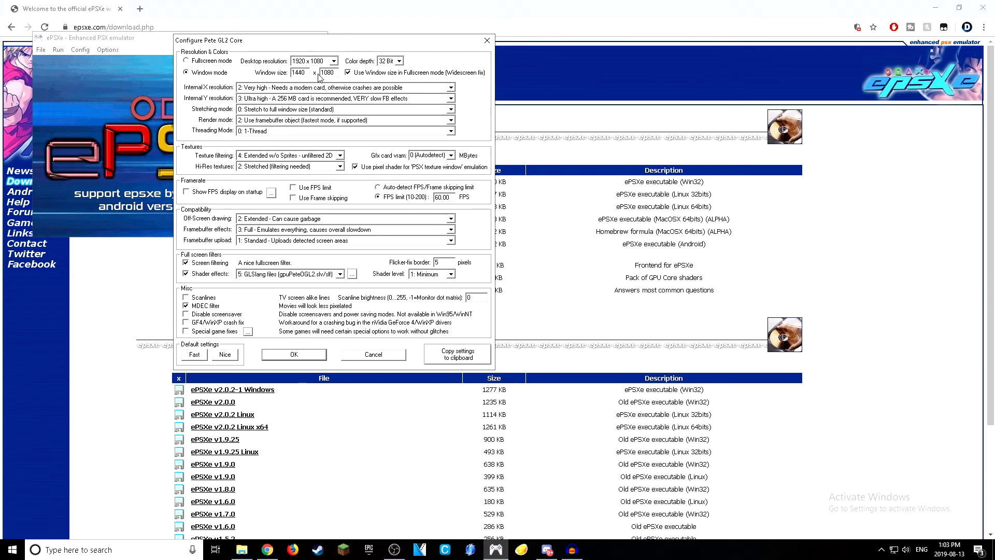
{"action": "type", "text": "12"}
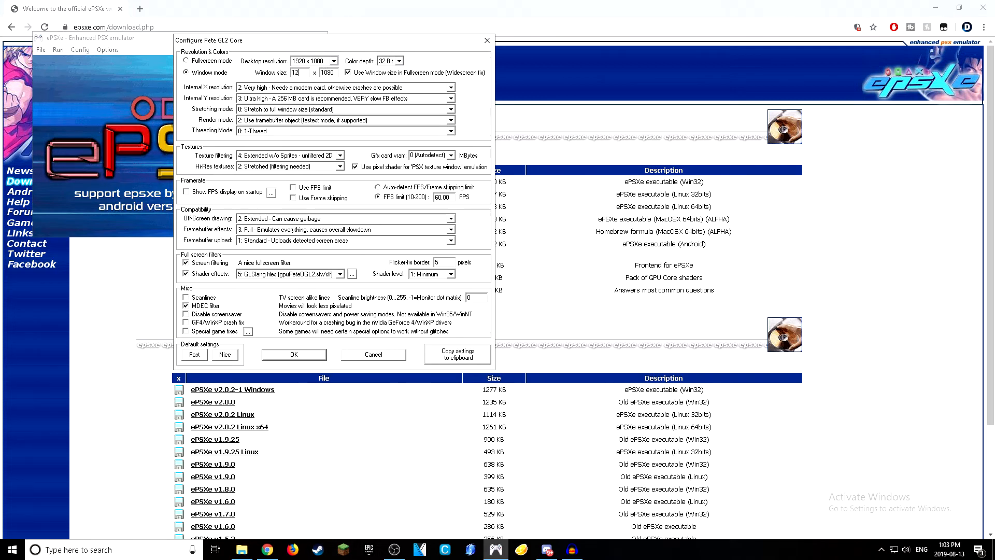
{"action": "type", "text": "1280"}
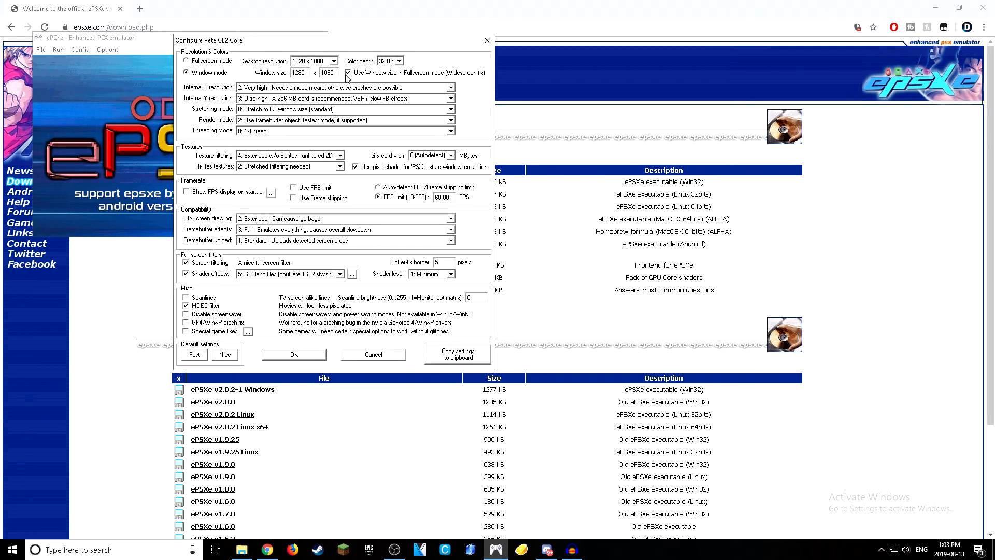
{"action": "left_click", "coordinate": [347, 73]}
{"action": "type", "text": "720"}
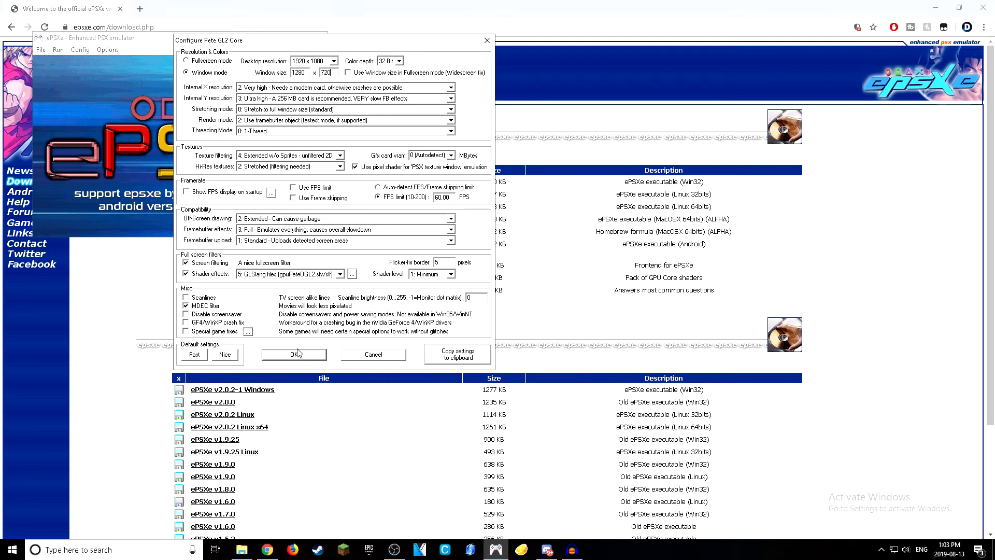
{"action": "left_click", "coordinate": [293, 355]}
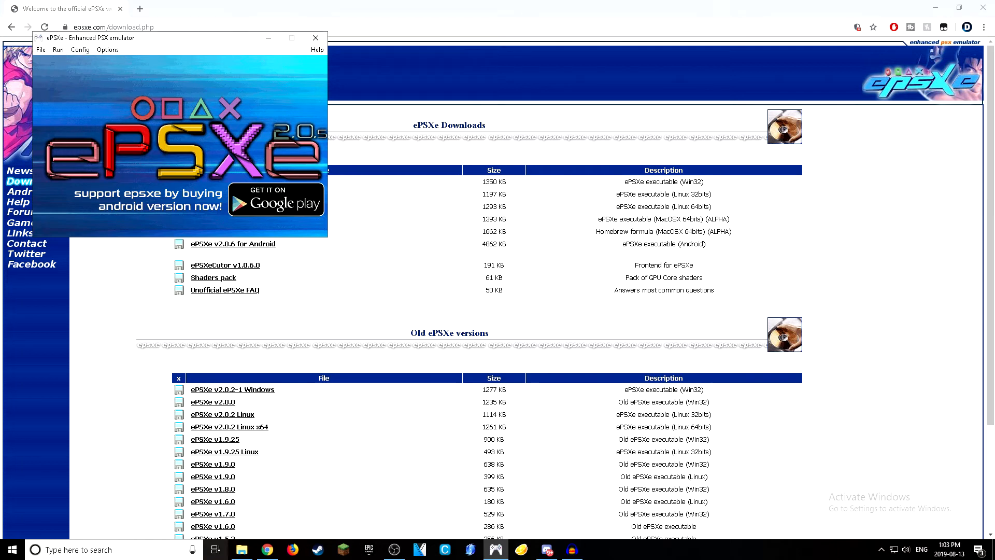
{"action": "mouse_move", "coordinate": [441, 262]}
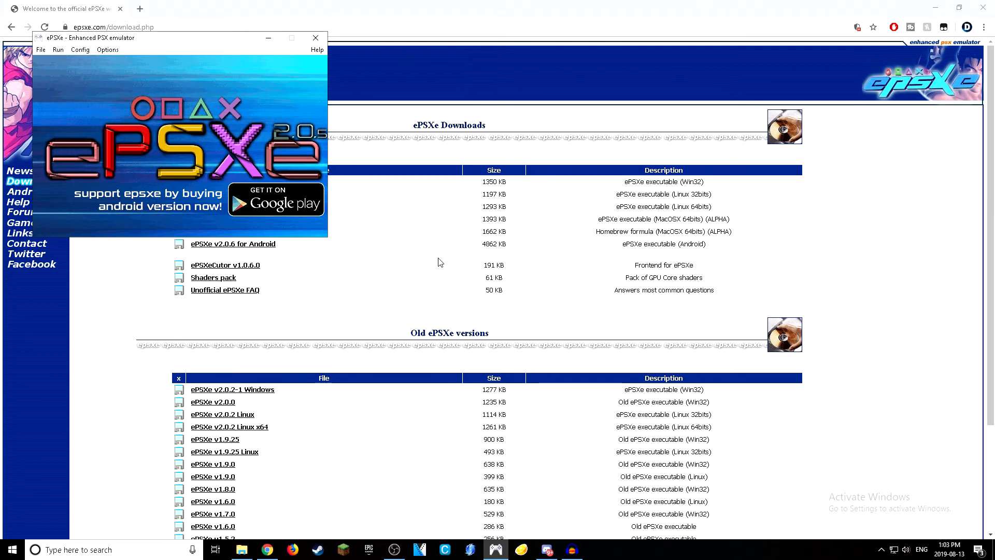
{"action": "mouse_move", "coordinate": [425, 272]}
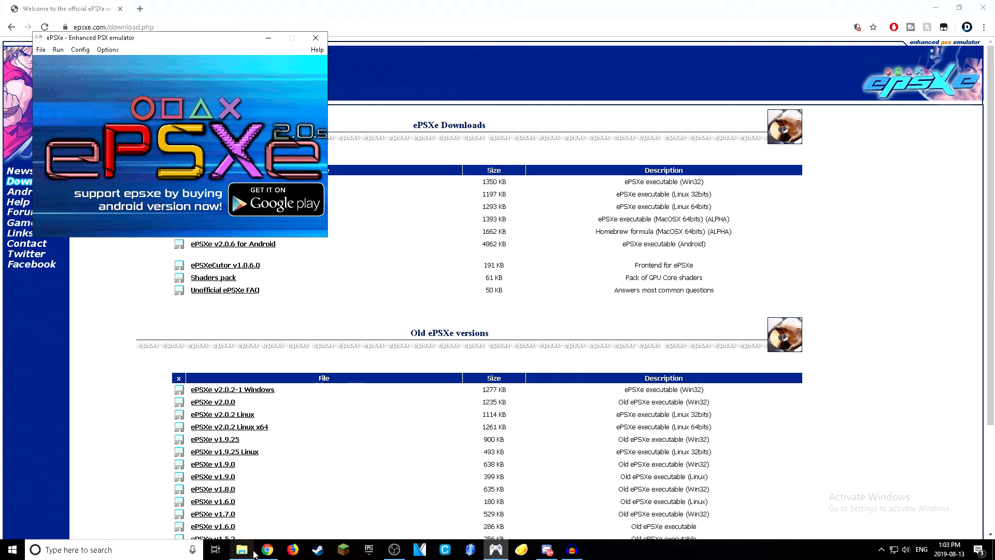
Show the isos folder inside ePSXe 2.0.5 in File Explorer, listing the game images.
{"action": "left_click", "coordinate": [241, 549]}
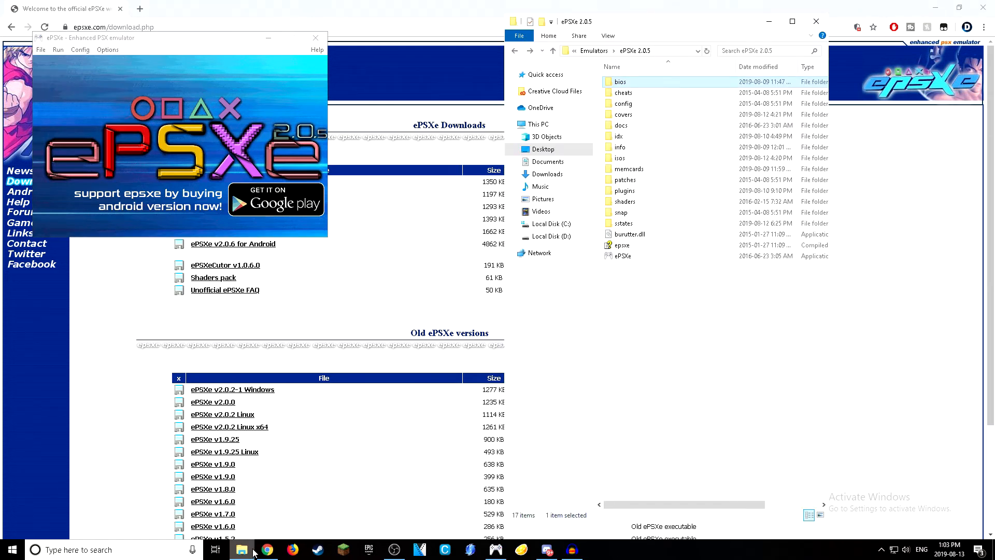
{"action": "mouse_move", "coordinate": [631, 147]}
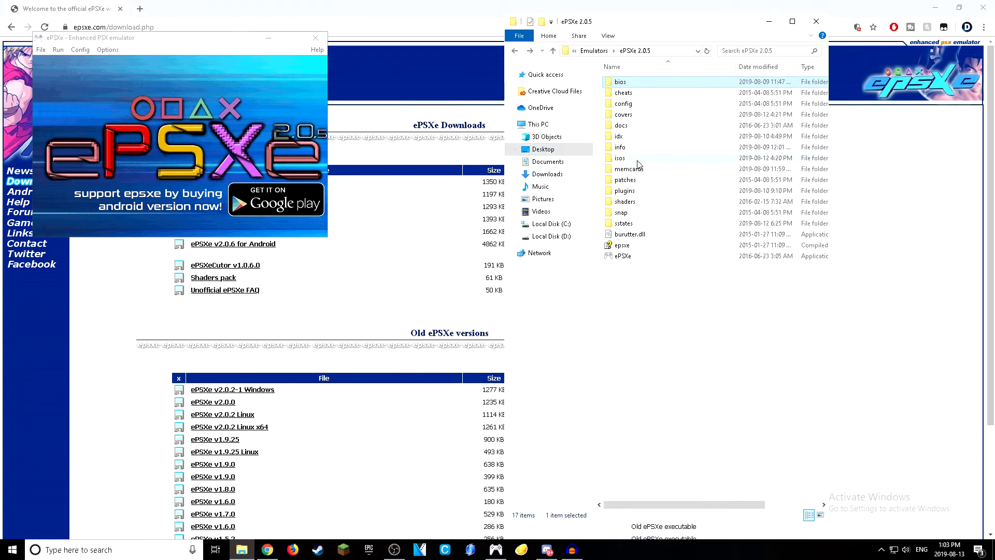
{"action": "double_click", "coordinate": [620, 157]}
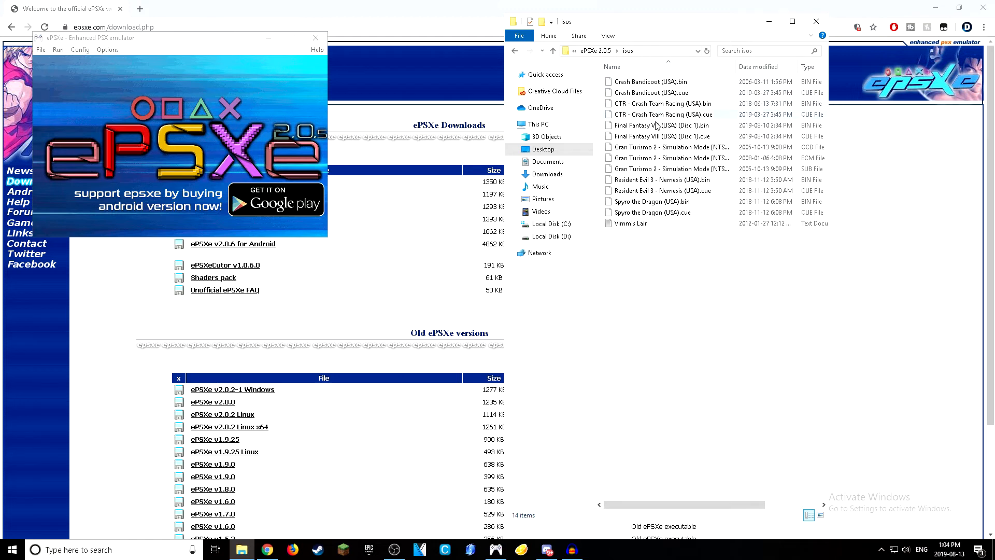
{"action": "mouse_move", "coordinate": [663, 117]}
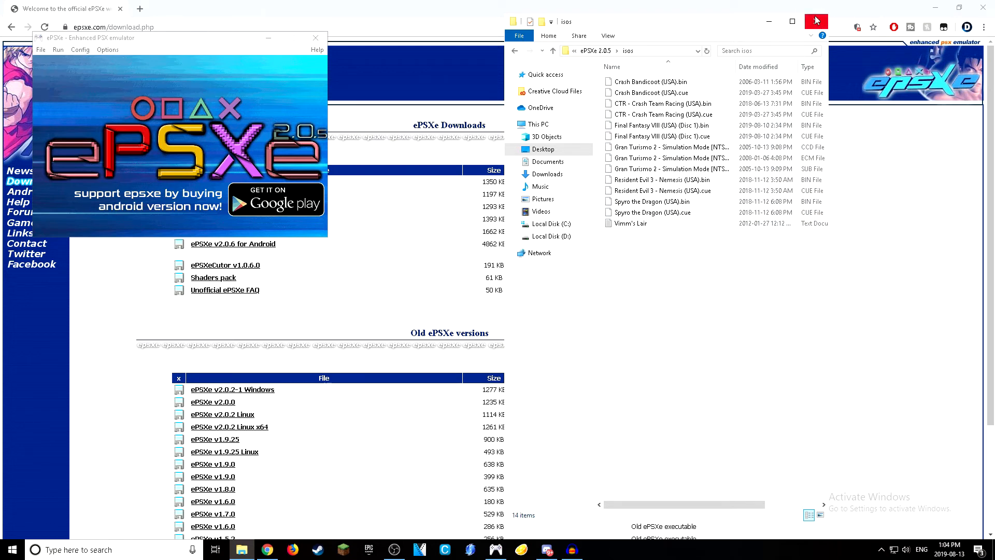
Close File Explorer and start Crash Bandicoot from File > Open Gamelist.
{"action": "left_click", "coordinate": [817, 21]}
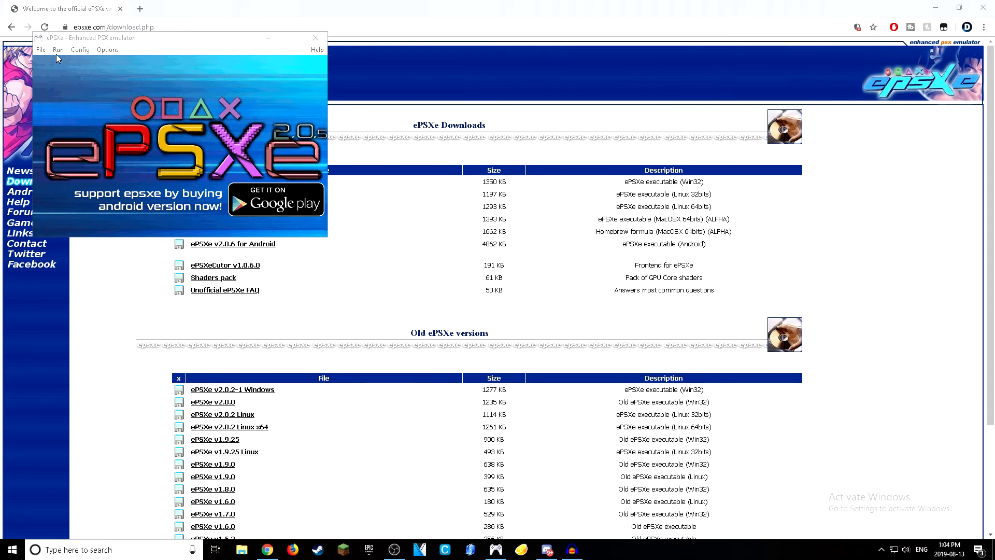
{"action": "left_click", "coordinate": [58, 50]}
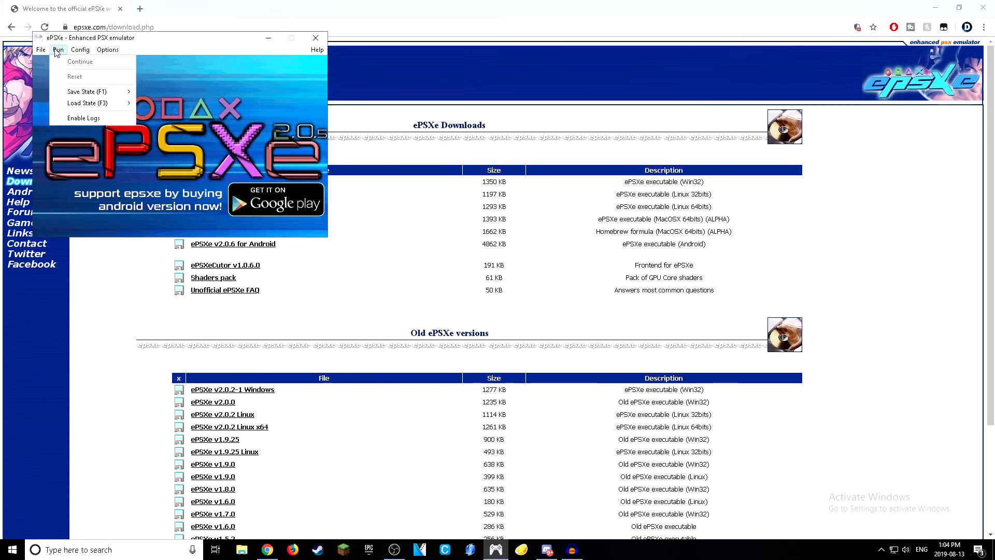
{"action": "left_click", "coordinate": [40, 49]}
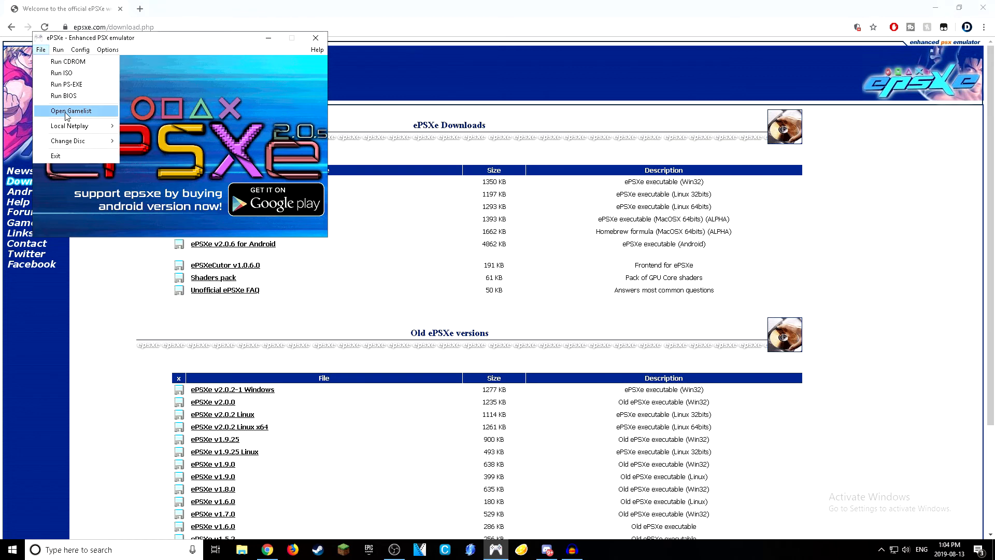
{"action": "left_click", "coordinate": [70, 111]}
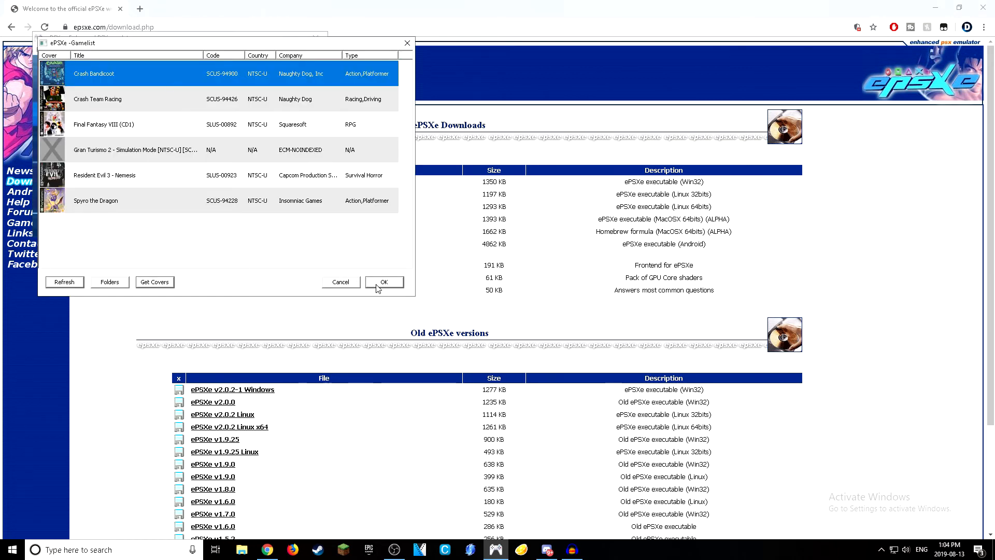
{"action": "left_click", "coordinate": [384, 282]}
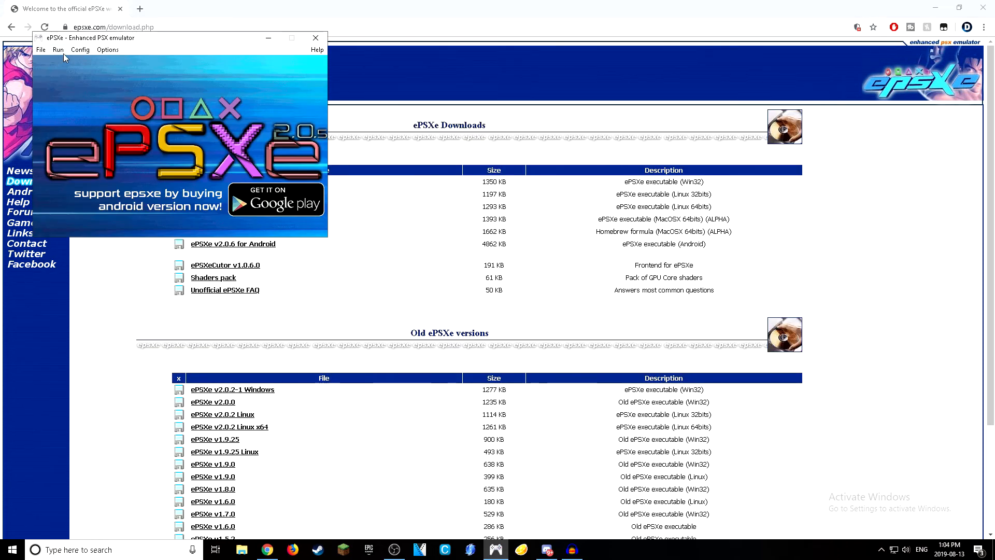
{"action": "mouse_move", "coordinate": [75, 52]}
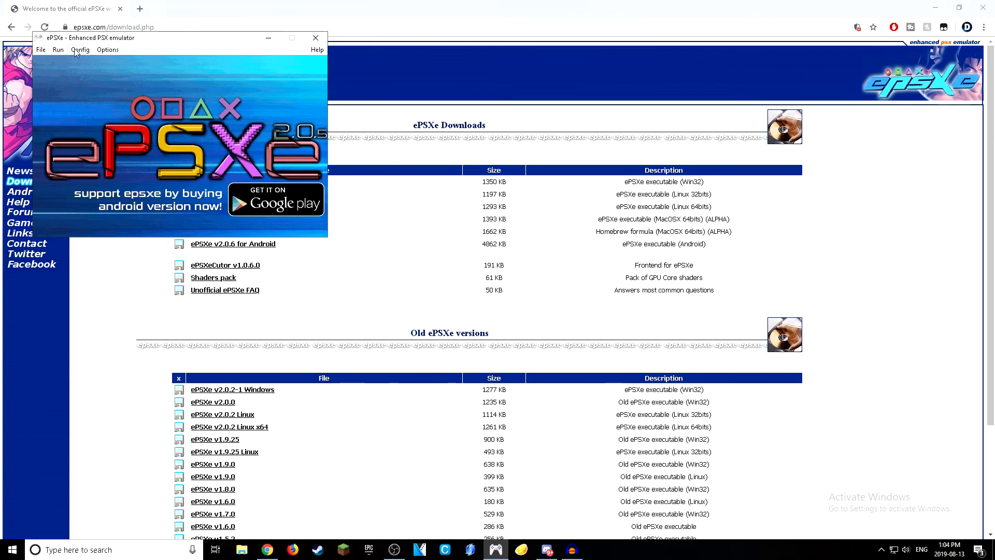
{"action": "mouse_move", "coordinate": [80, 64]}
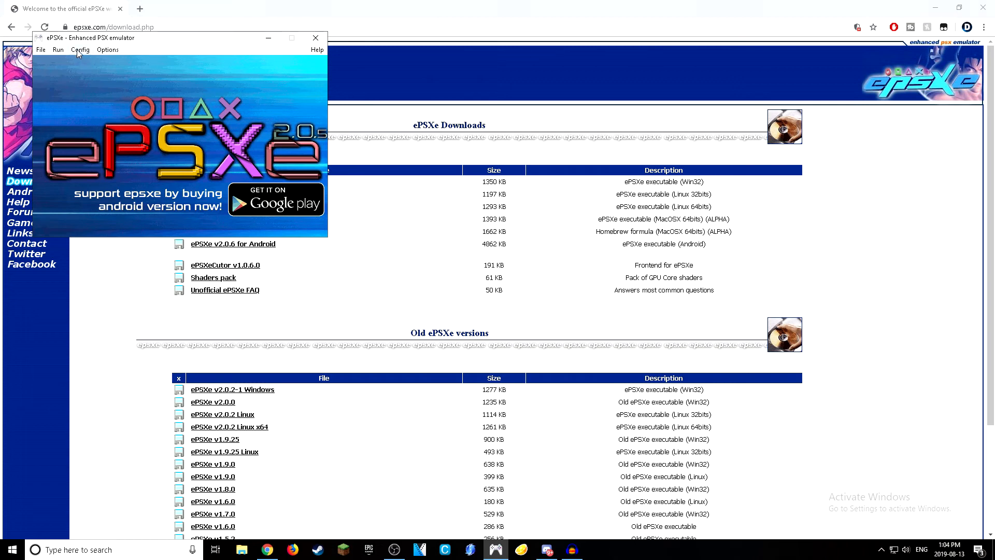
Look over the Save State slots, then reach Run > Load State's slot submenu.
{"action": "left_click", "coordinate": [40, 49]}
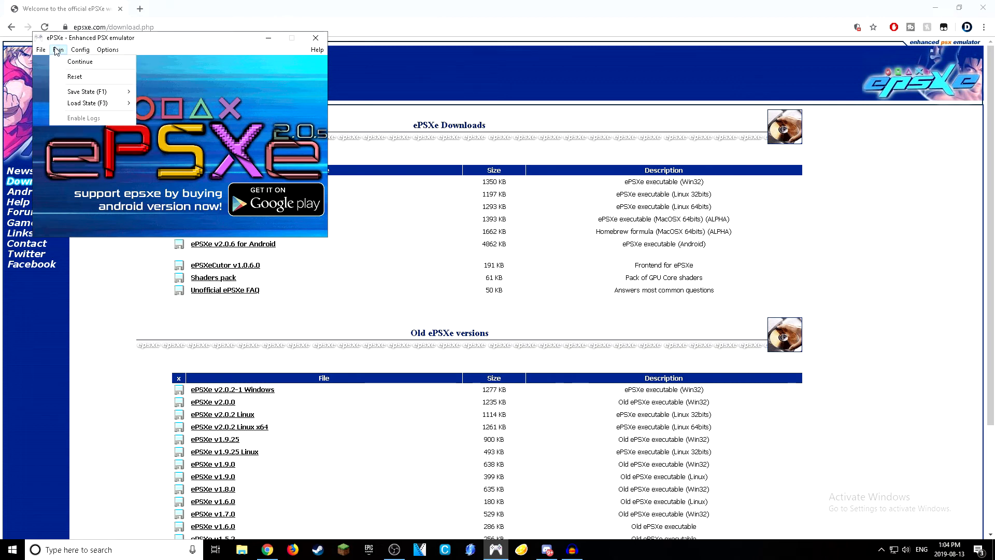
{"action": "mouse_move", "coordinate": [89, 91]}
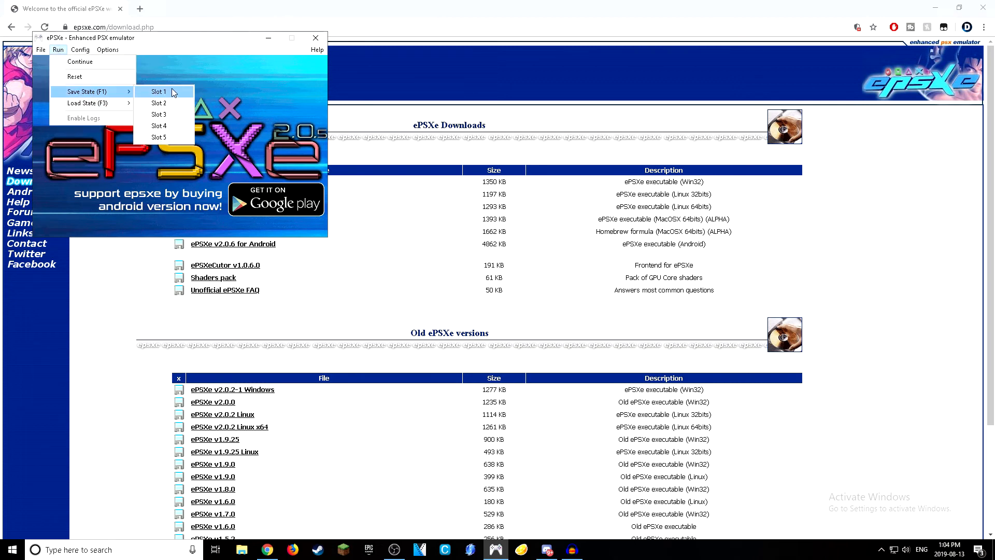
{"action": "mouse_move", "coordinate": [315, 94]}
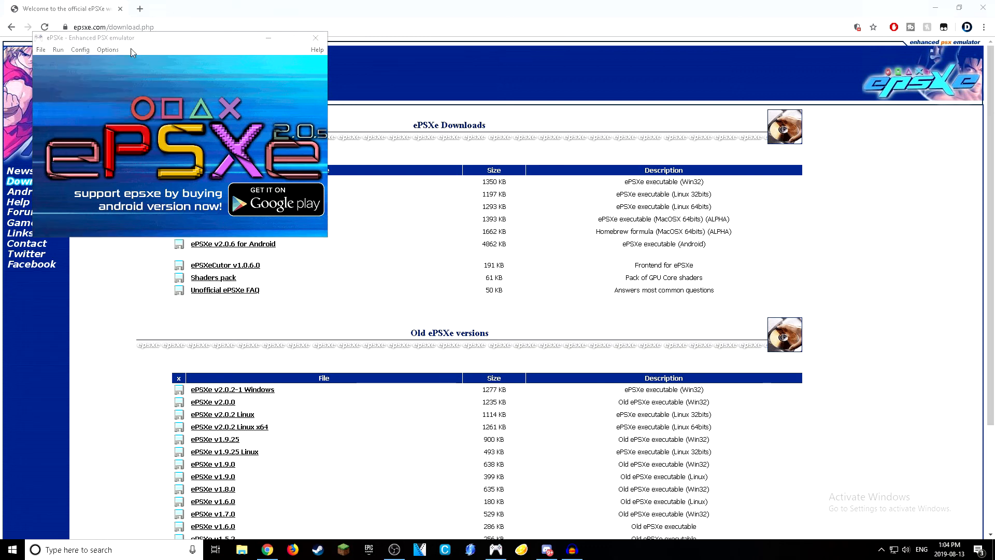
{"action": "left_click", "coordinate": [58, 50]}
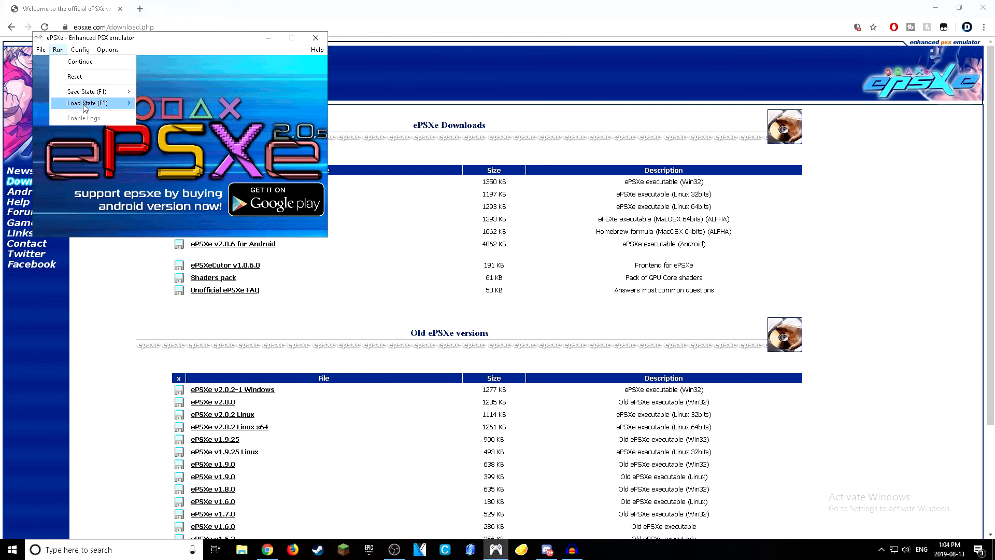
{"action": "mouse_move", "coordinate": [85, 103]}
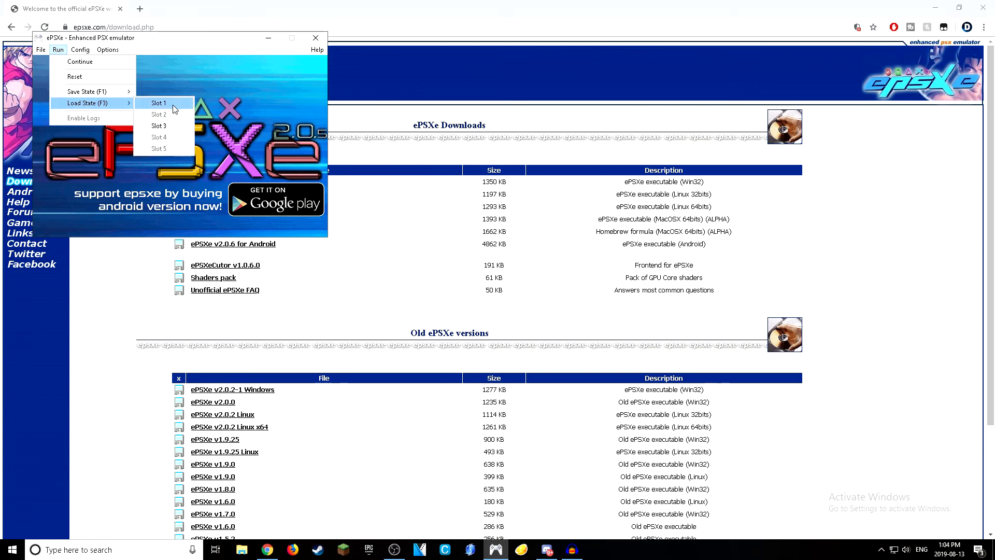
{"action": "mouse_move", "coordinate": [93, 120]}
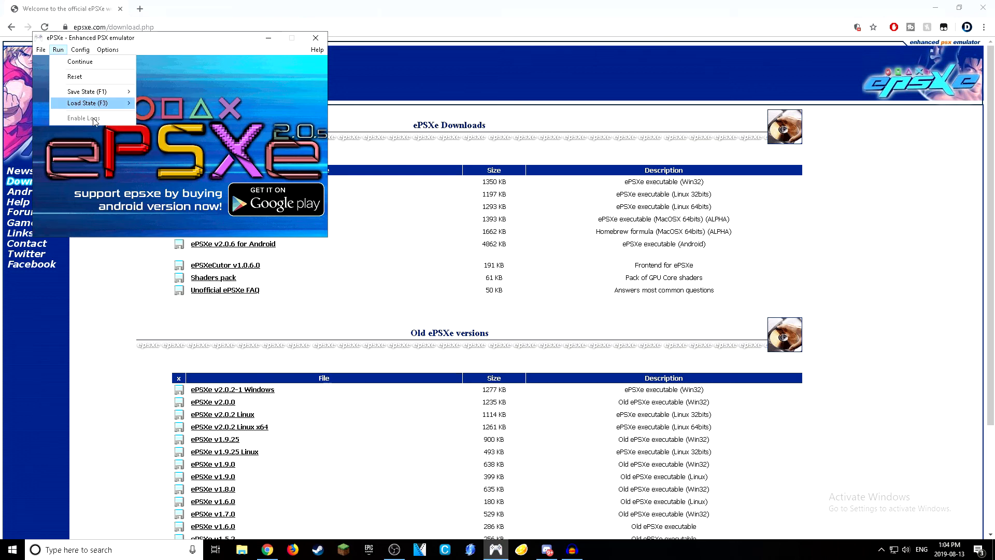
{"action": "mouse_move", "coordinate": [92, 102]}
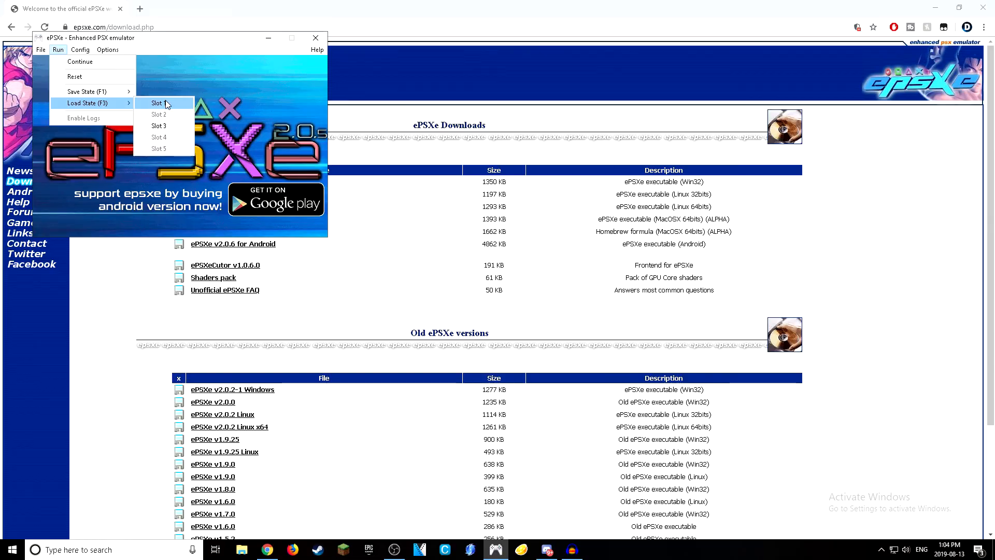
Load the Slot 1 save state into Crash Bandicoot and close the emulator window.
{"action": "left_click", "coordinate": [157, 103]}
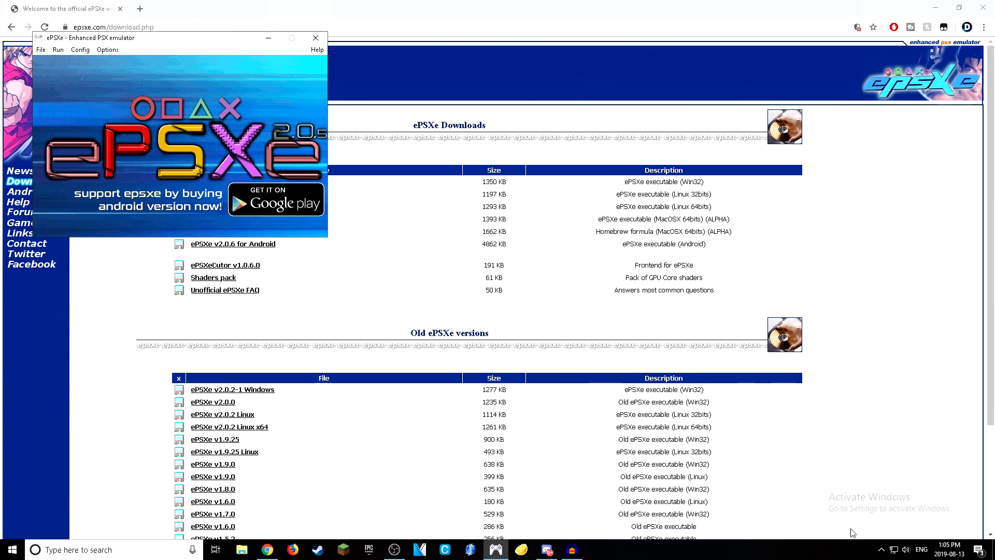
{"action": "left_click", "coordinate": [315, 37]}
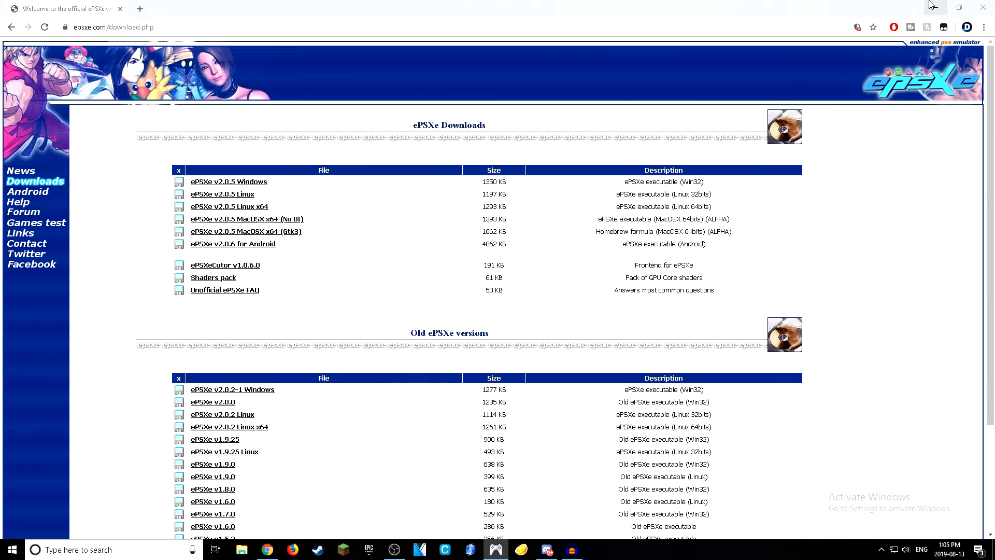